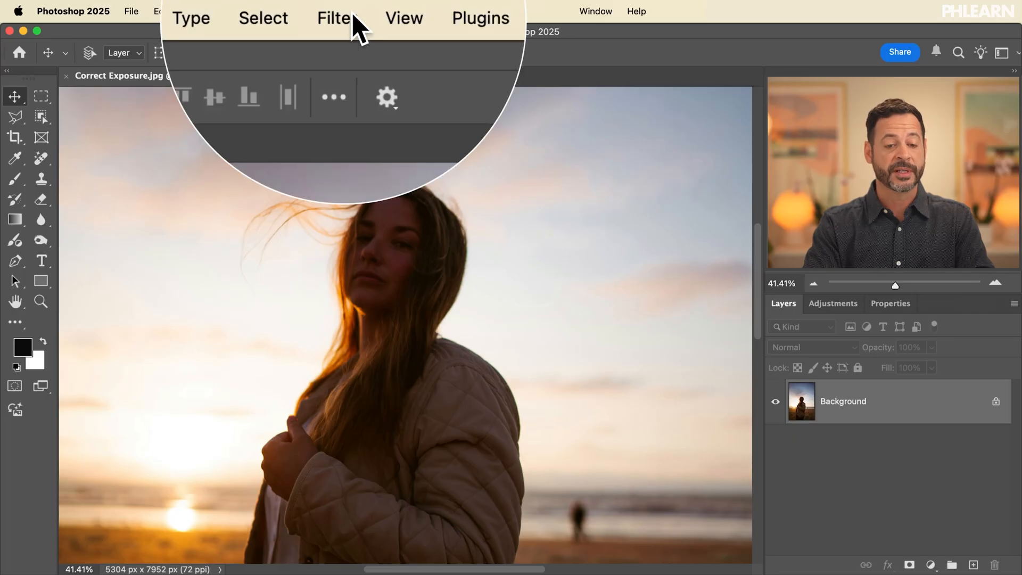
Convert the Background layer for smart filters so it becomes smart object Layer 0.
left_click(334, 18)
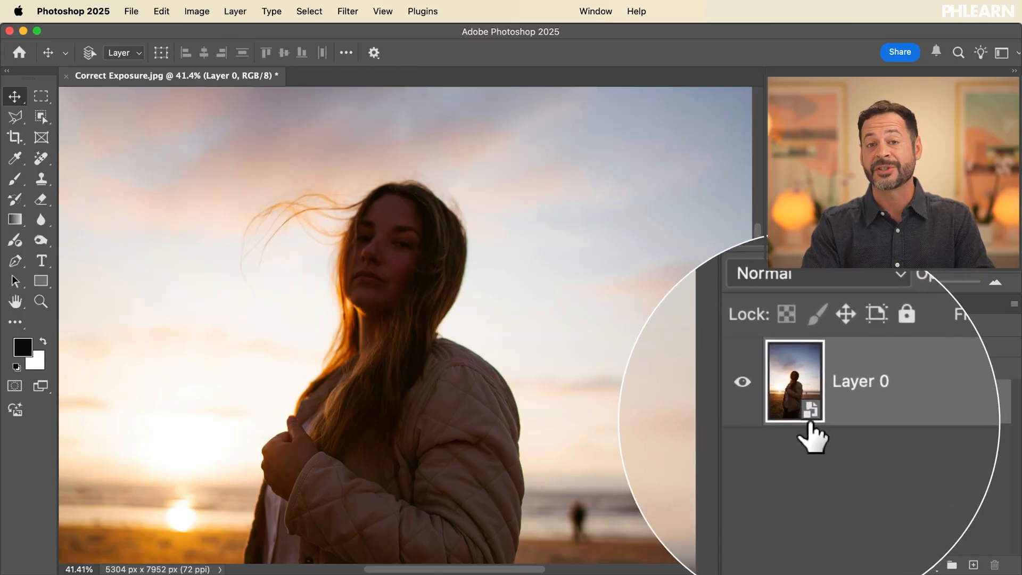
mouse_move(812, 430)
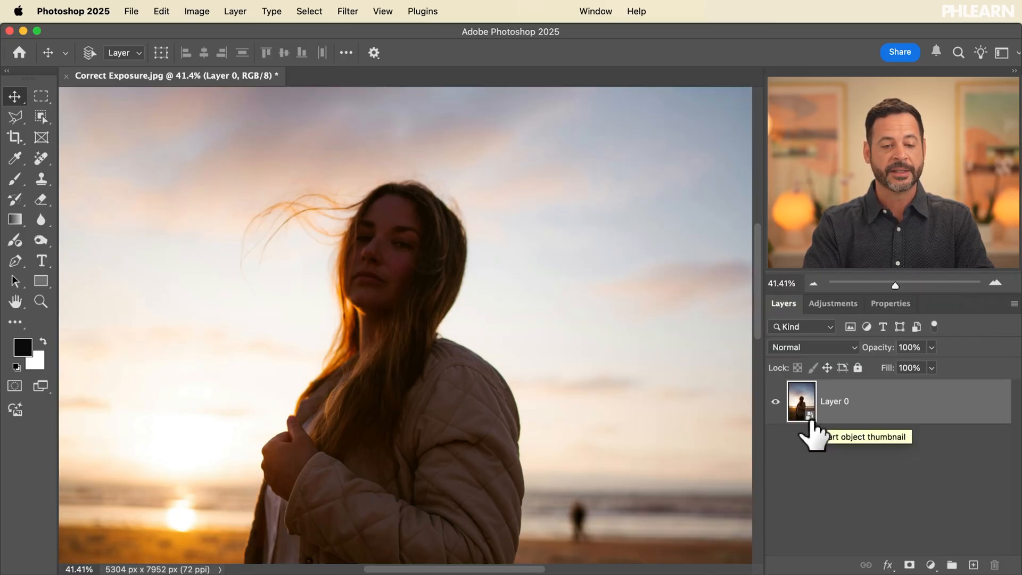
left_click(347, 11)
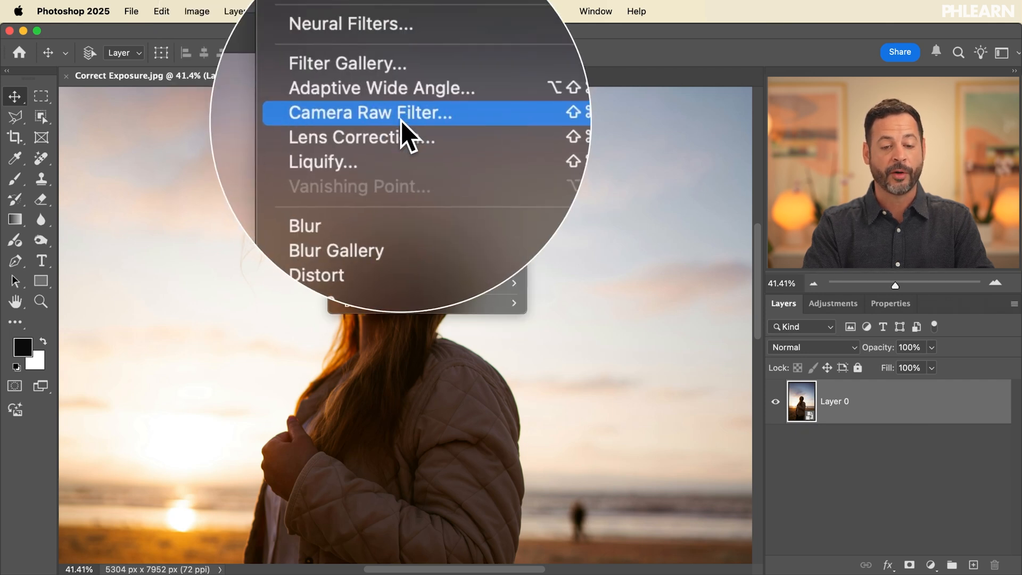
Launch the Camera Raw Filter on Layer 0 with its Edit sliders at zero.
left_click(369, 112)
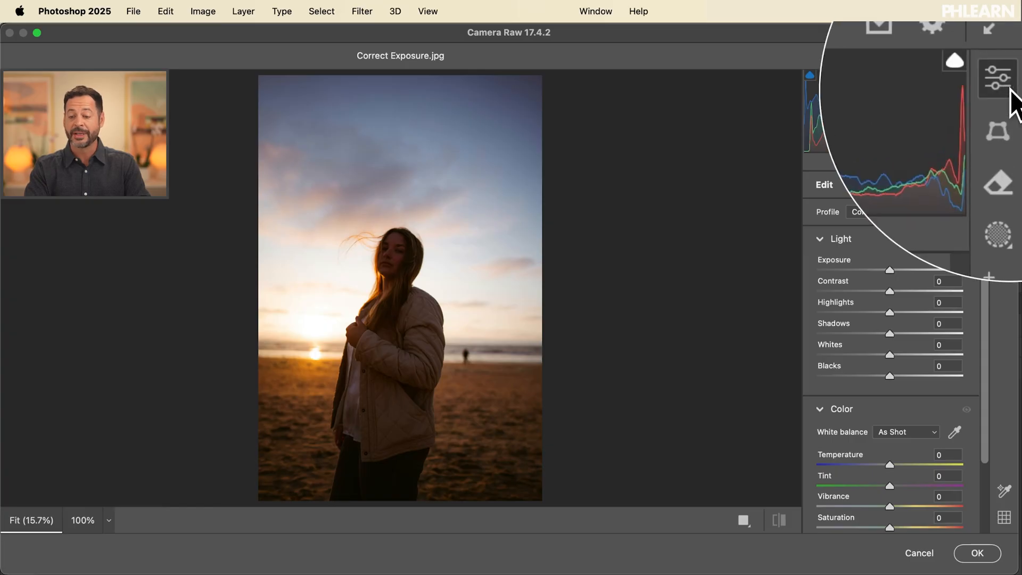
mouse_move(996, 77)
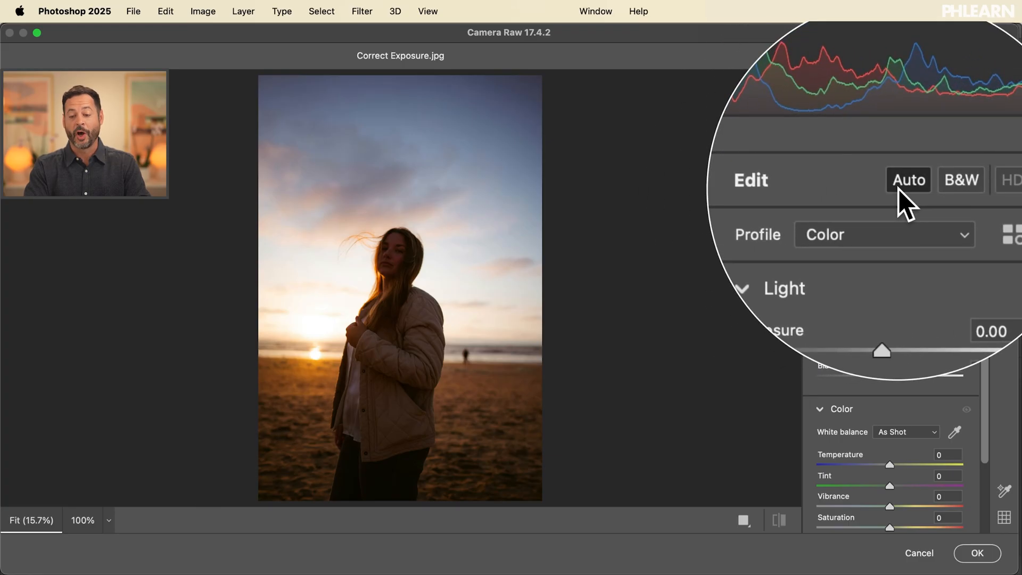
Apply Auto light correction, then raise Exposure to +0.55 and Shadows to about +53.
left_click(907, 180)
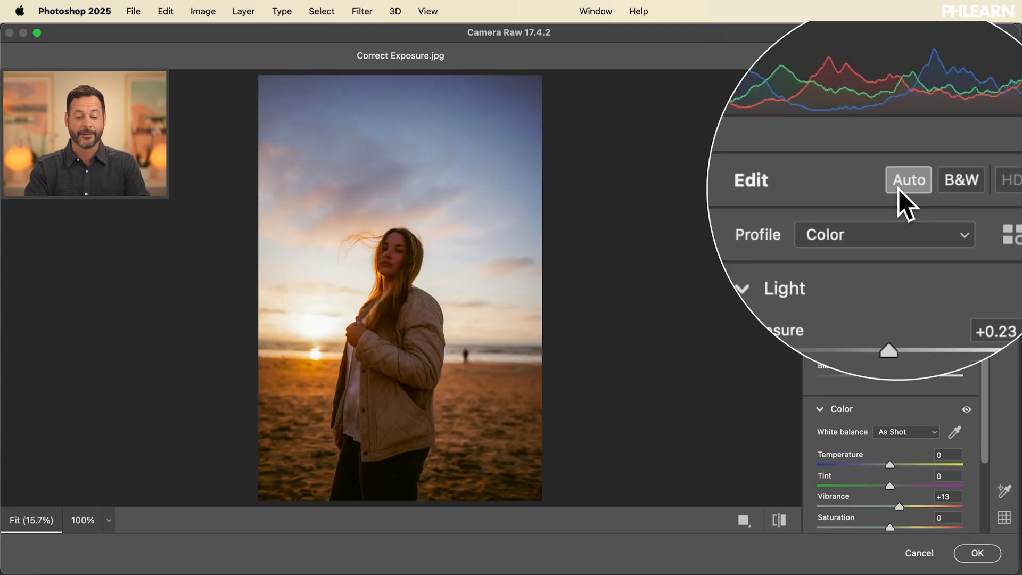
left_click(906, 179)
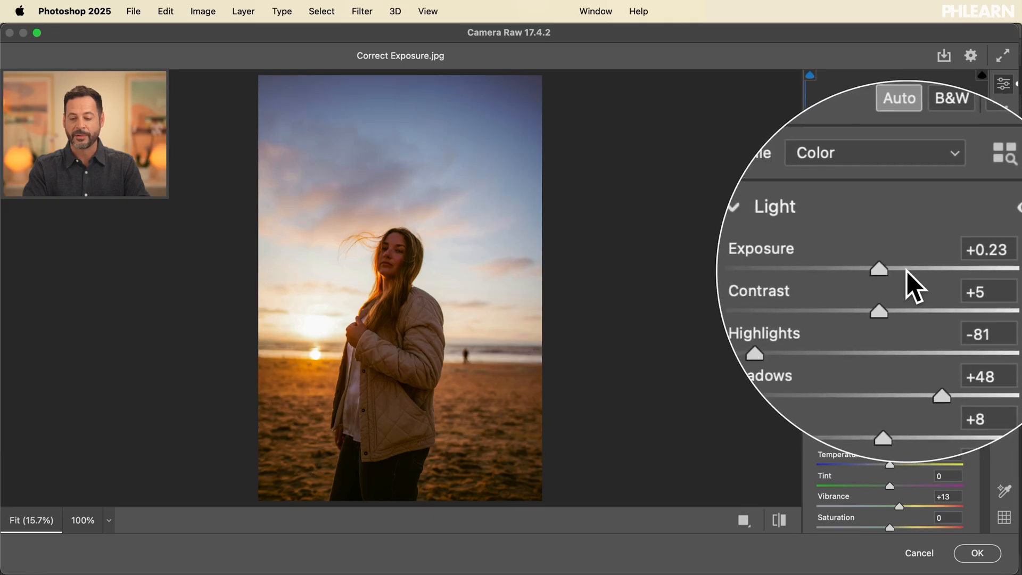
left_click_drag(878, 268, 896, 268)
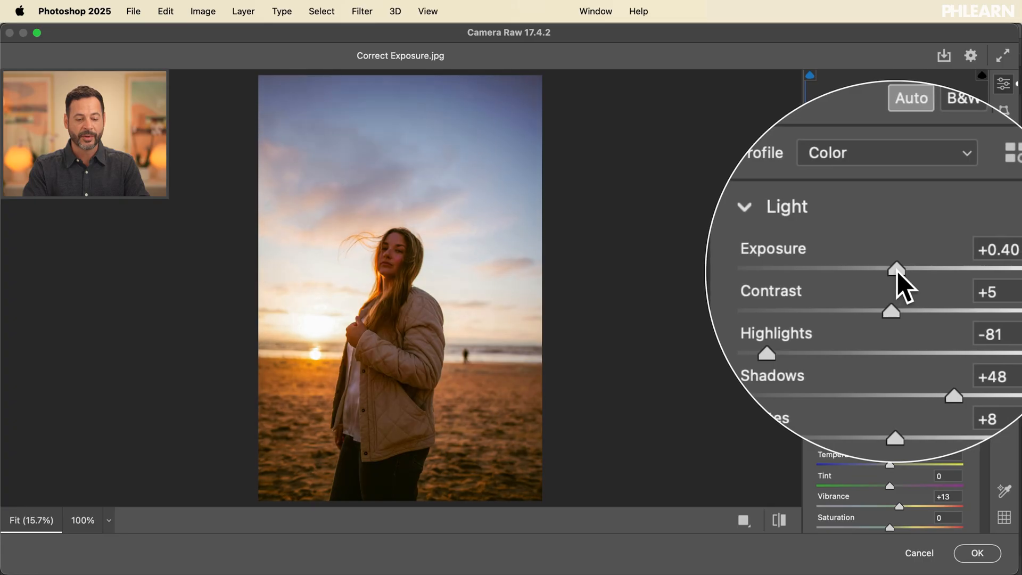
left_click_drag(896, 269, 880, 211)
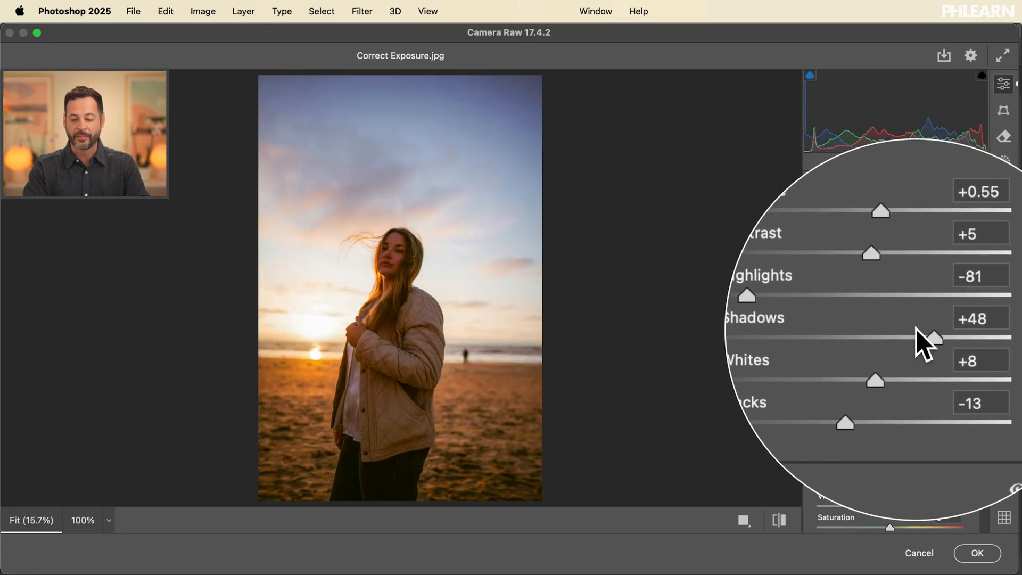
left_click_drag(925, 337, 933, 338)
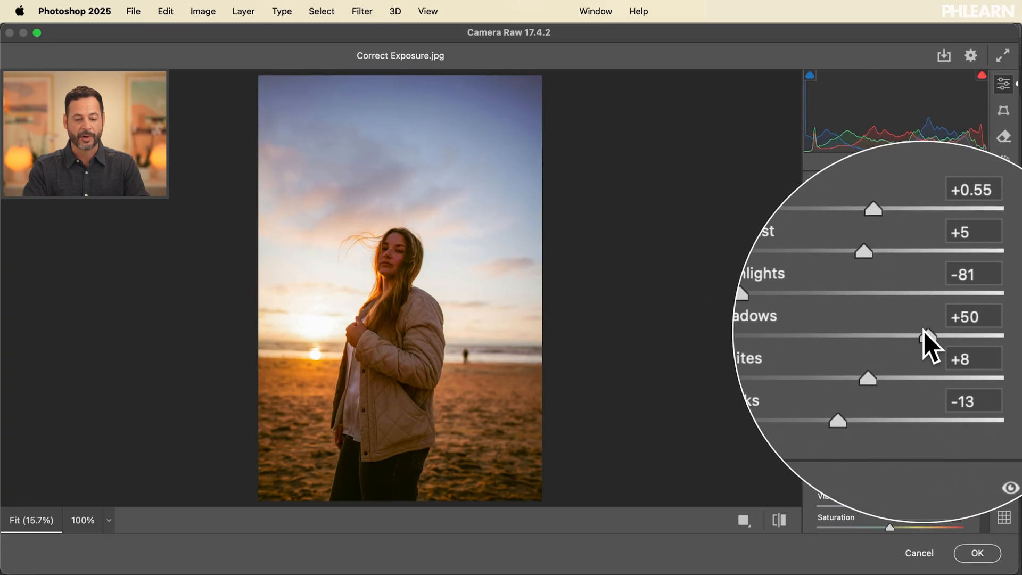
left_click_drag(924, 337, 932, 338)
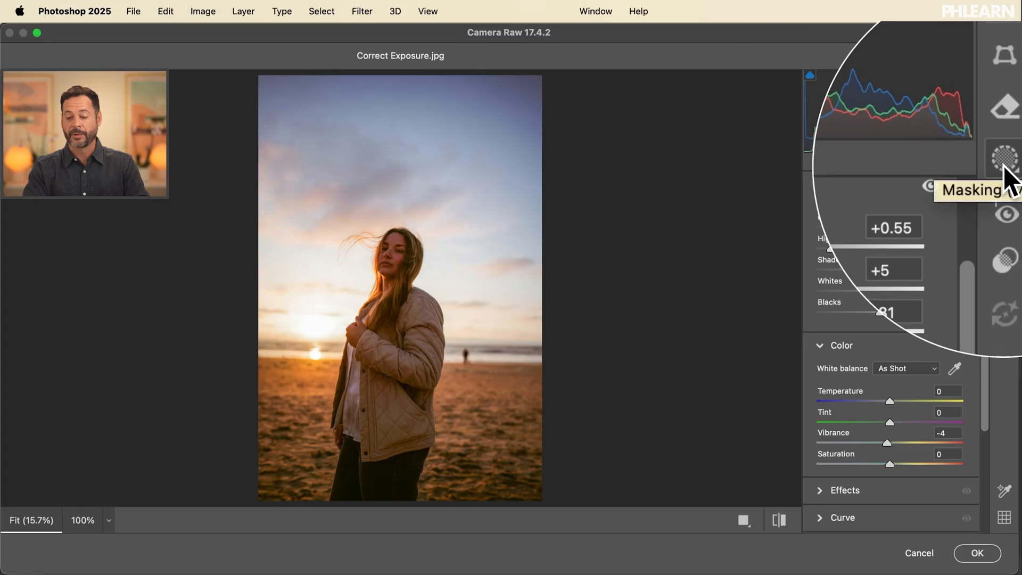
In Masking, create Mask 1 from Person 1 with Entire Person selected.
left_click(1004, 162)
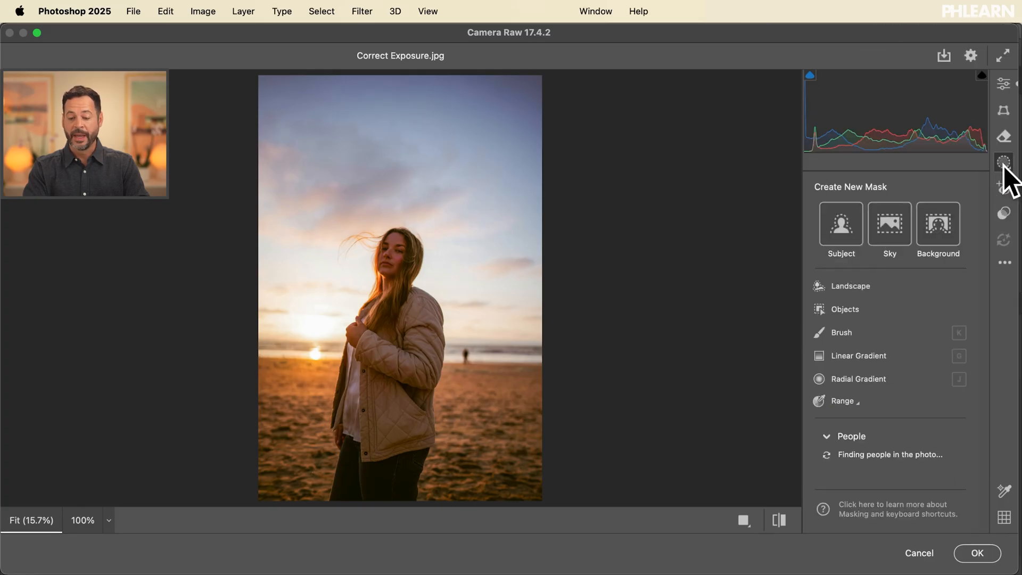
mouse_move(840, 224)
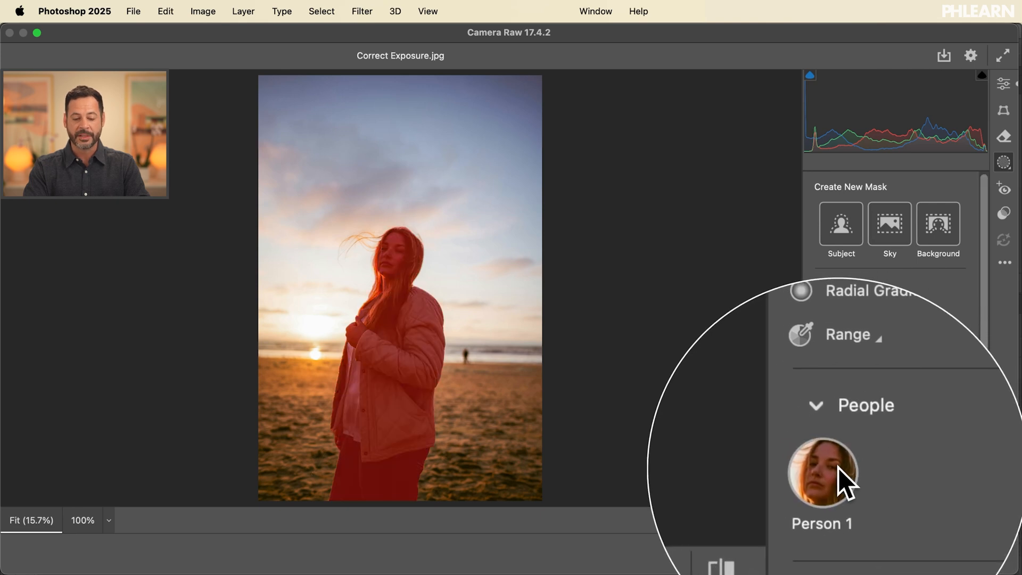
left_click(821, 472)
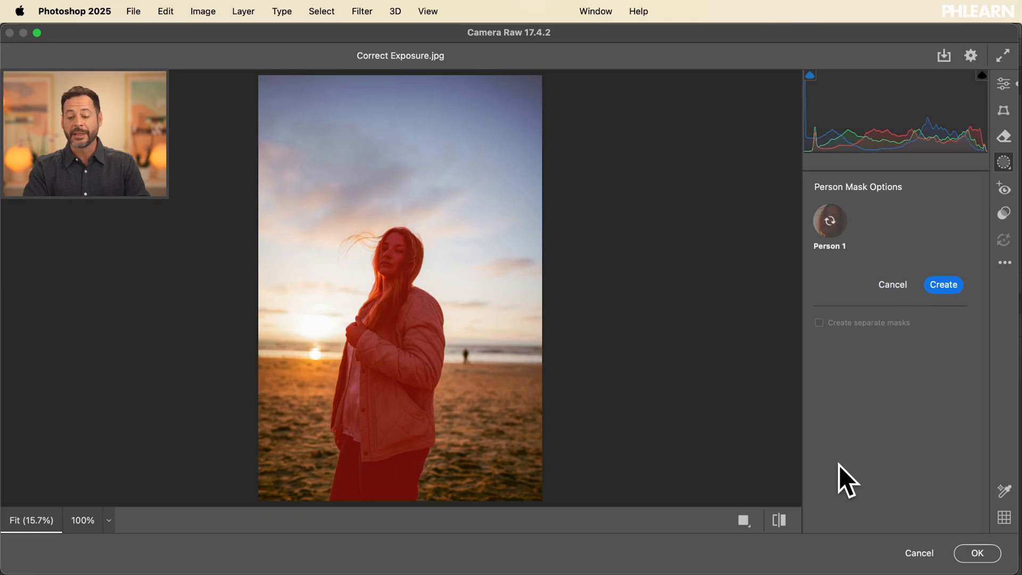
left_click(829, 221)
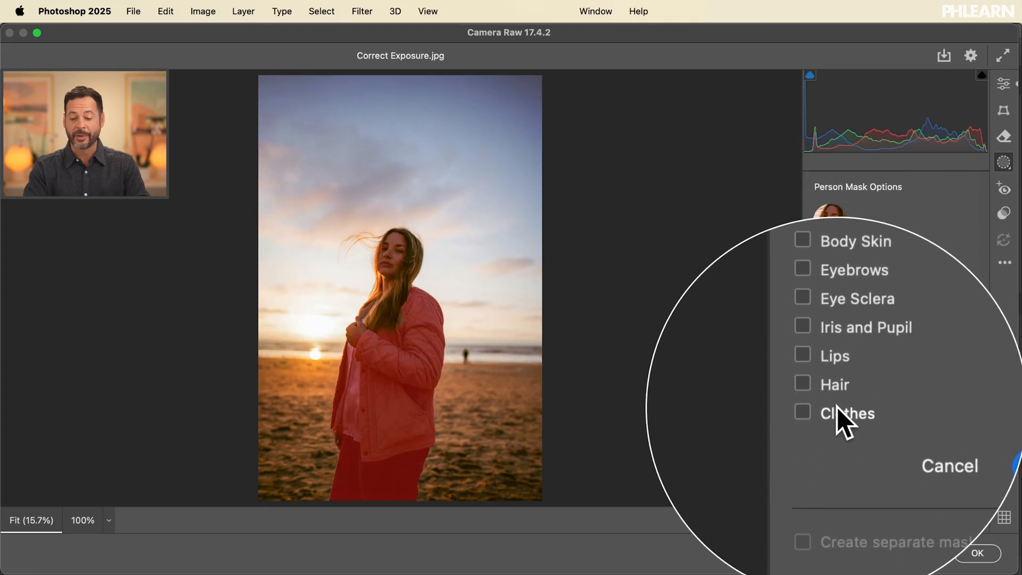
left_click(797, 271)
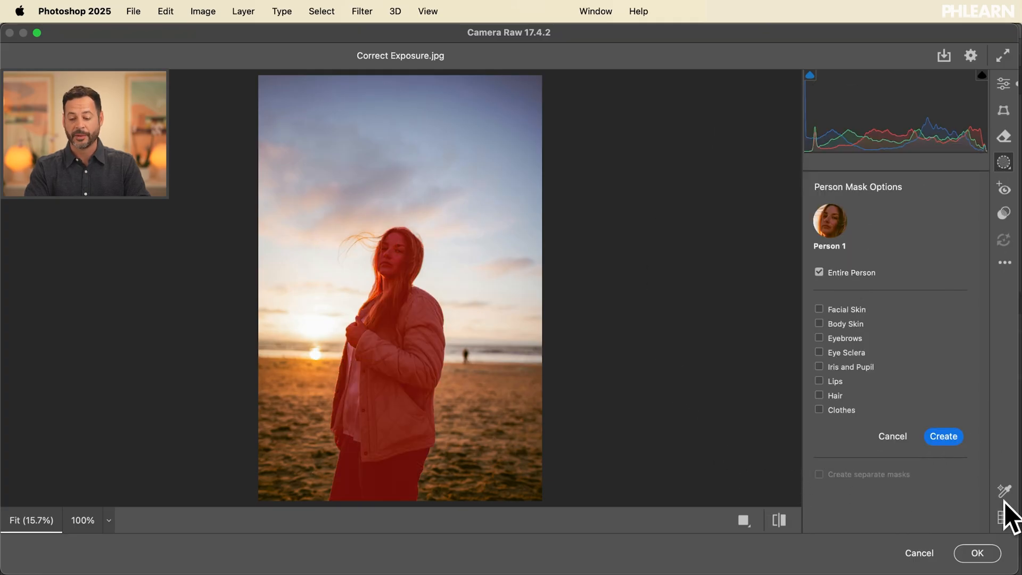
left_click(942, 436)
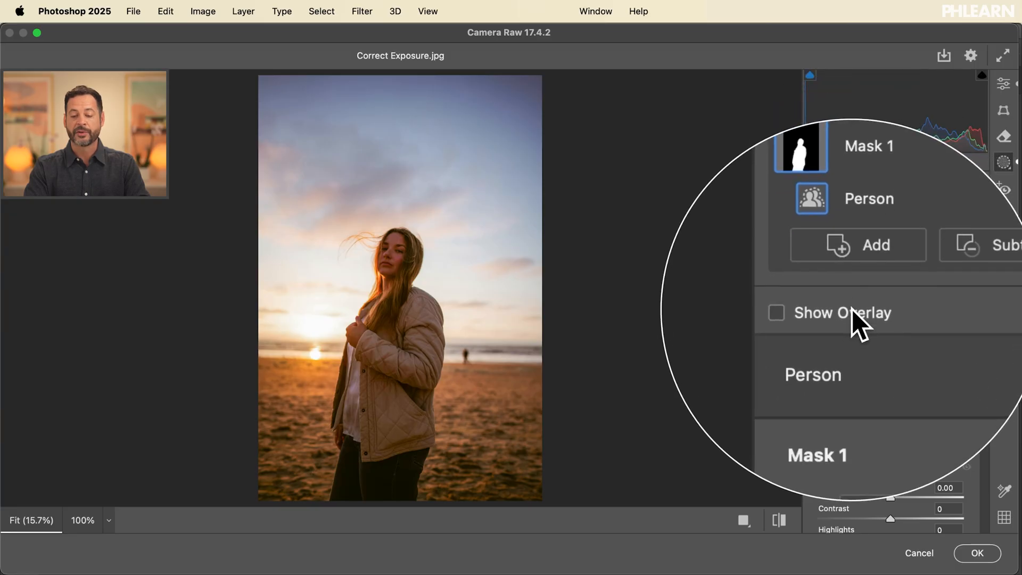
left_click(775, 313)
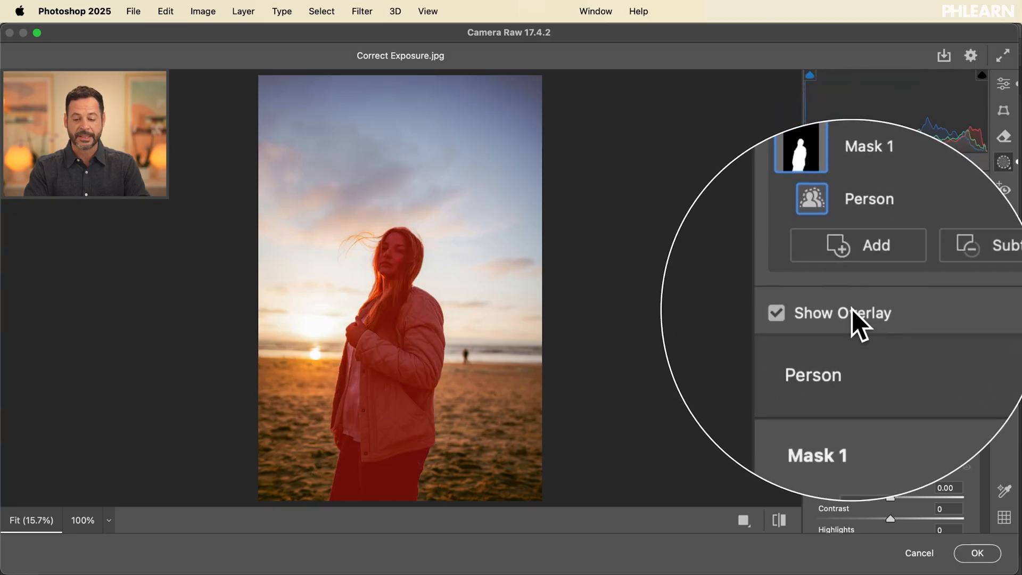
left_click(775, 311)
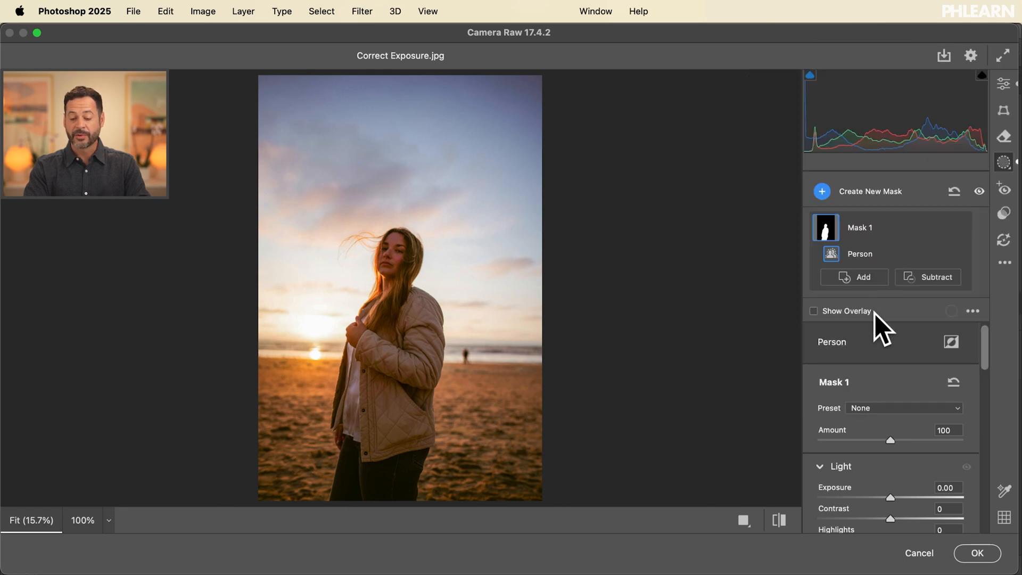
scroll("down", 3)
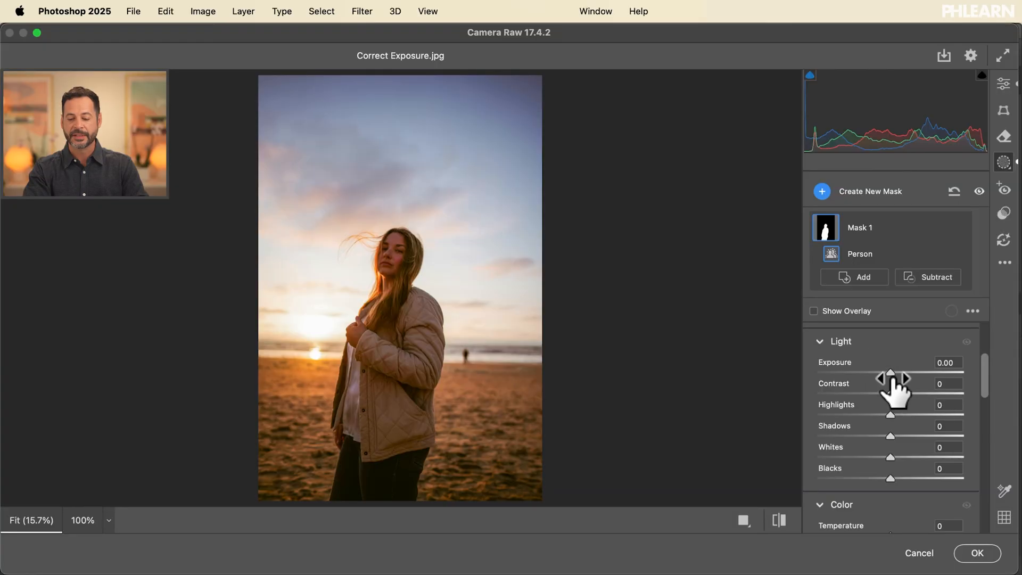
Set Mask 1 to exposure +0.35, shadows +13, temperature +11 and tint -10.
left_click_drag(889, 374, 898, 372)
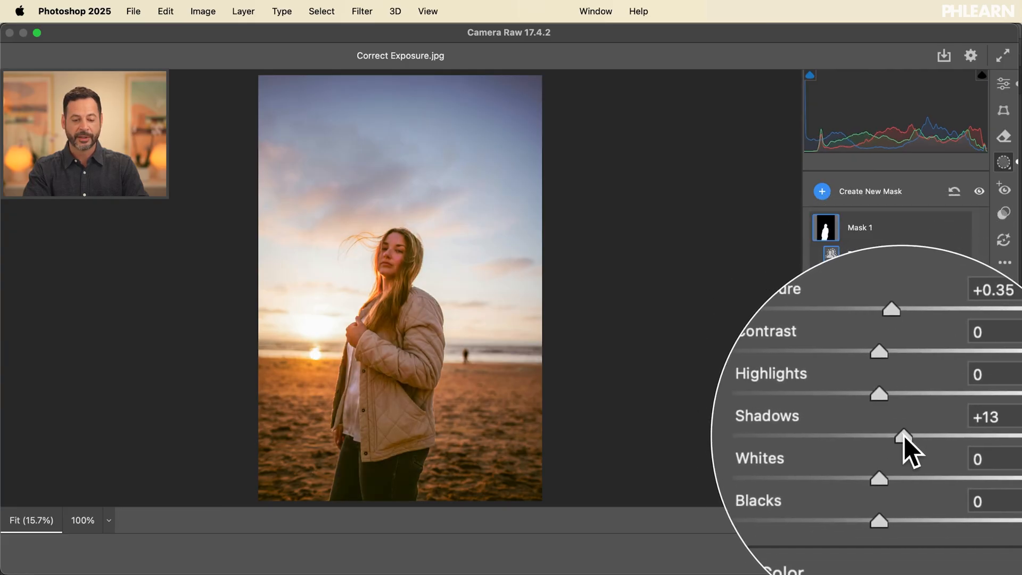
left_click_drag(905, 436, 896, 436)
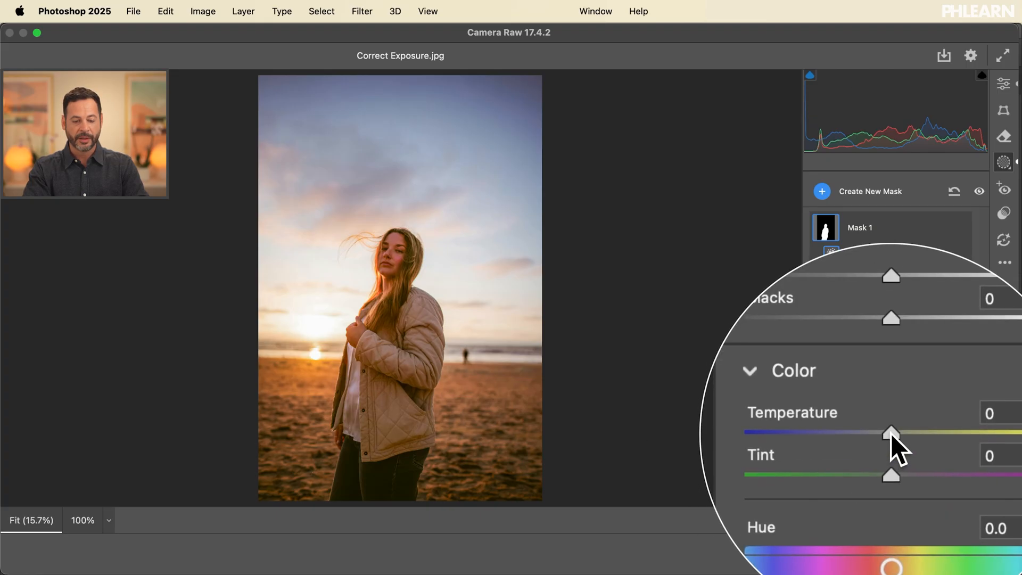
left_click_drag(891, 434, 899, 434)
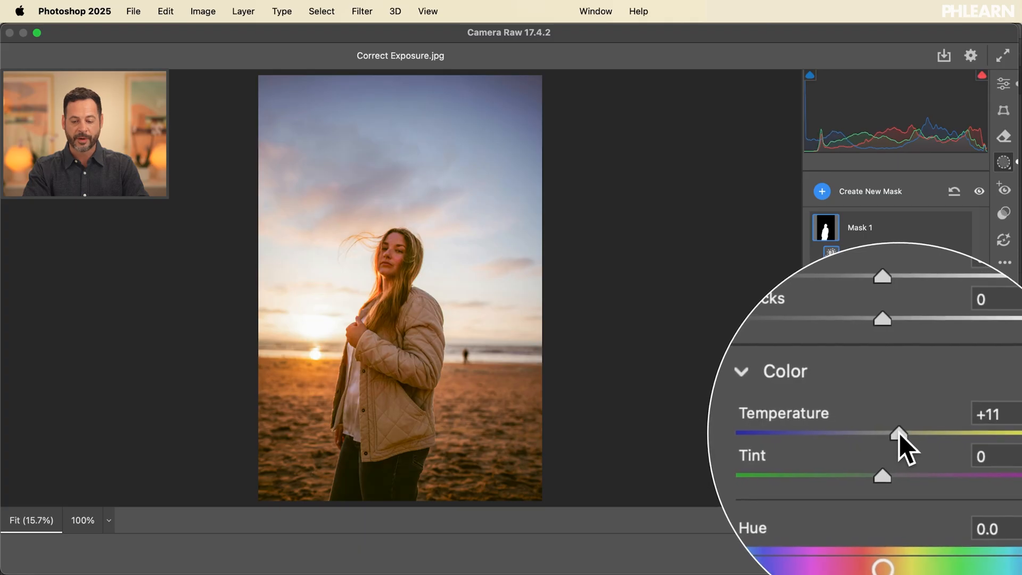
left_click_drag(881, 475, 883, 455)
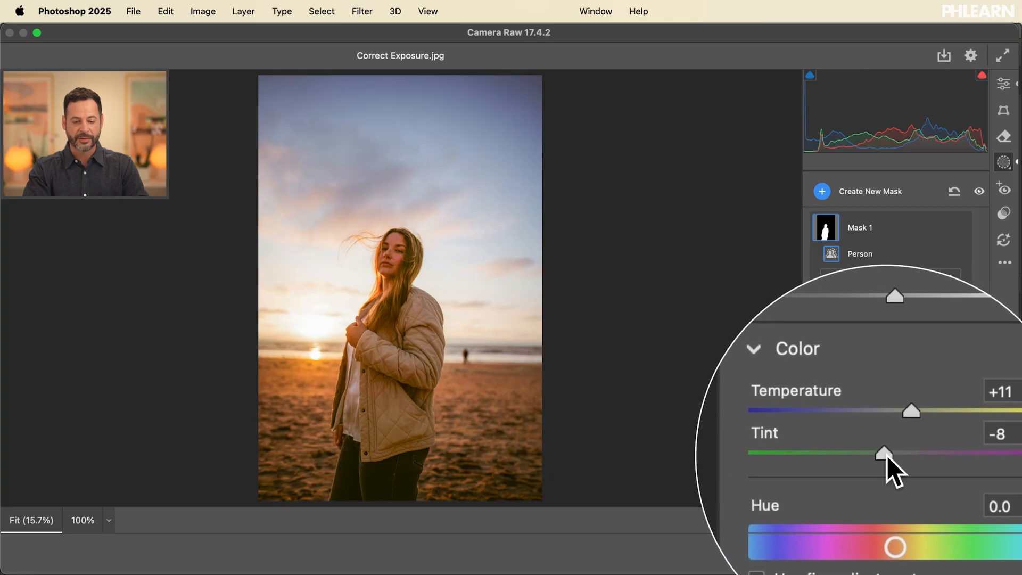
left_click_drag(884, 454, 882, 458)
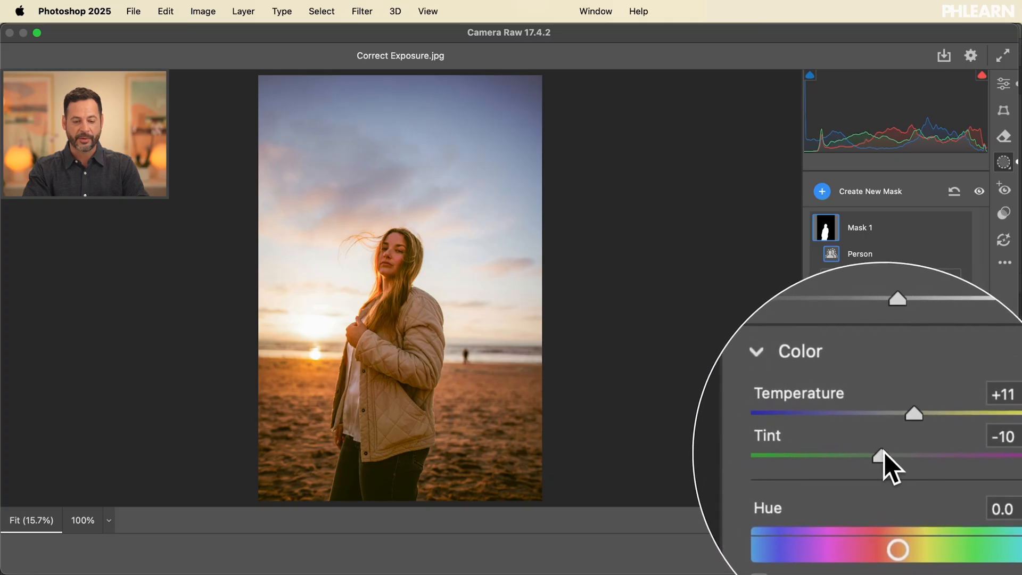
left_click_drag(886, 457, 875, 456)
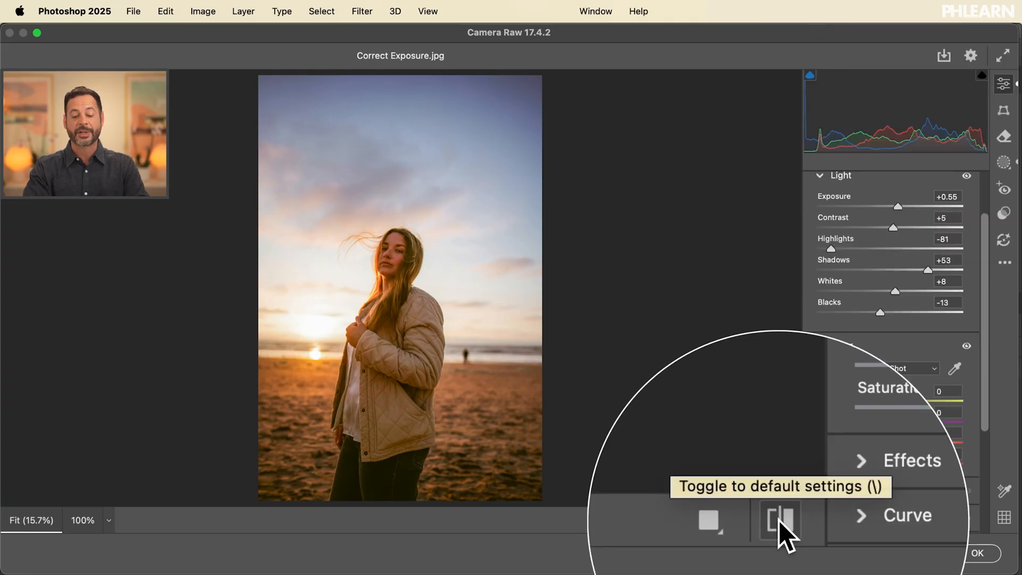
left_click(779, 521)
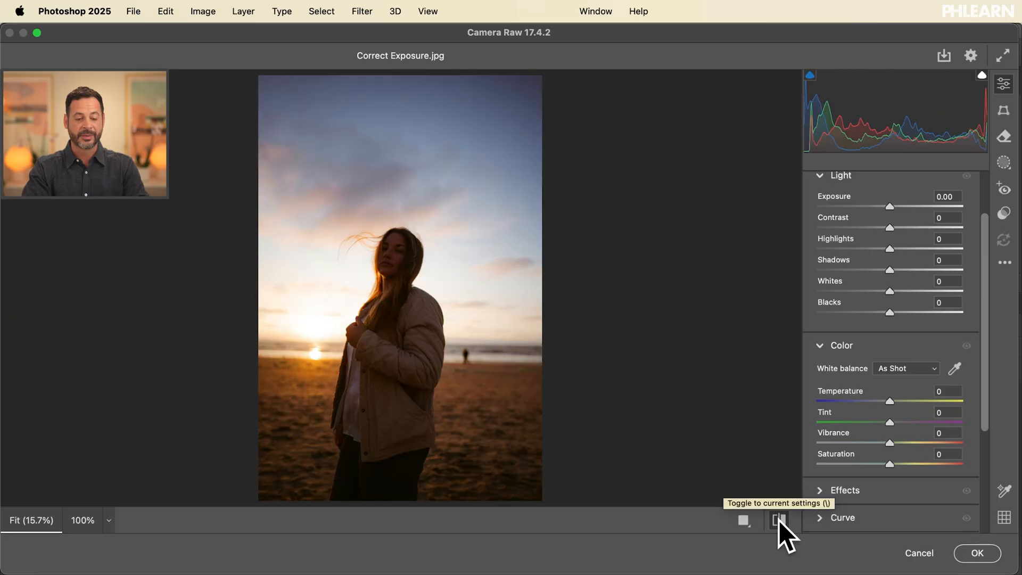
left_click(778, 521)
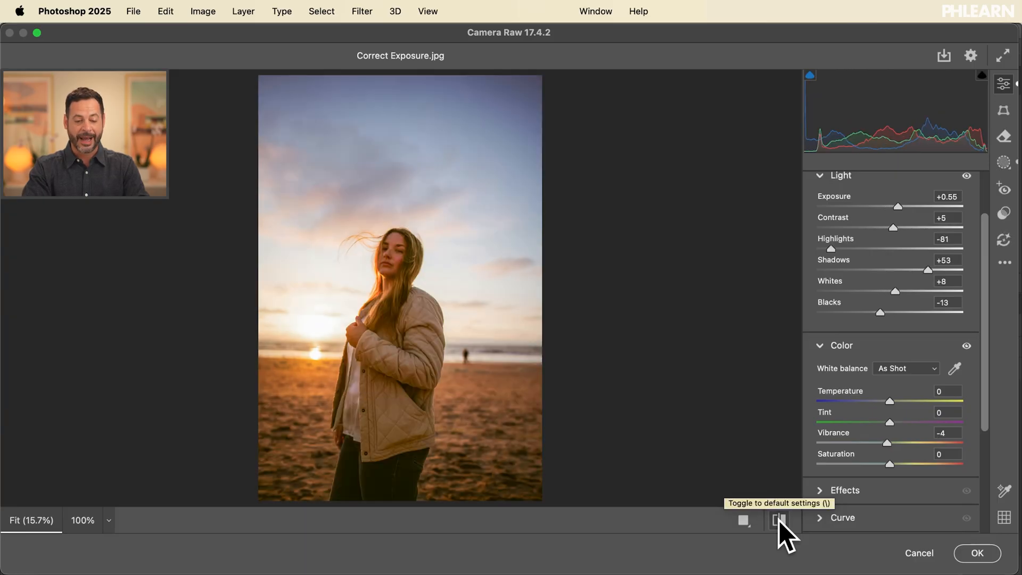
left_click(777, 520)
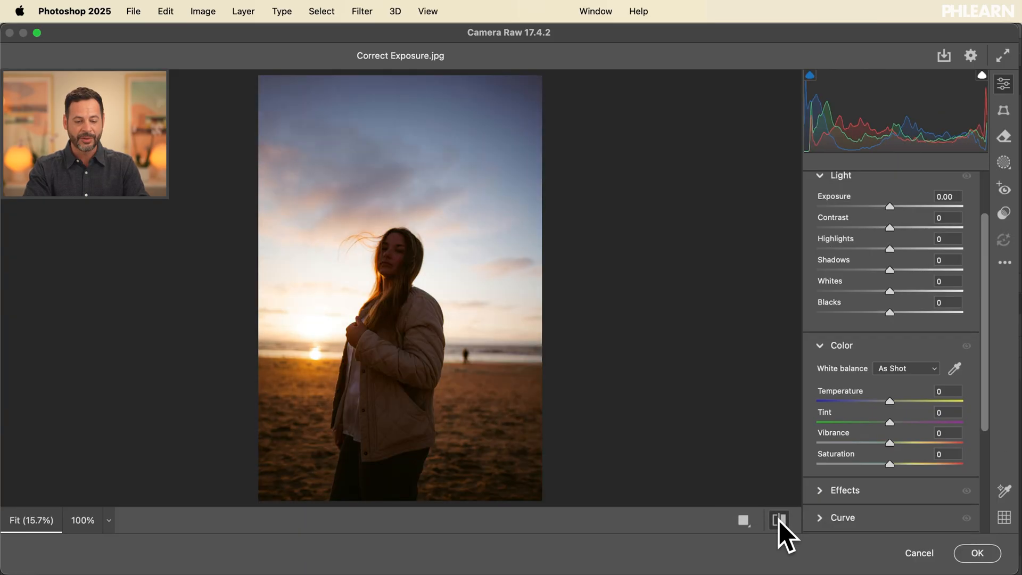
left_click(778, 521)
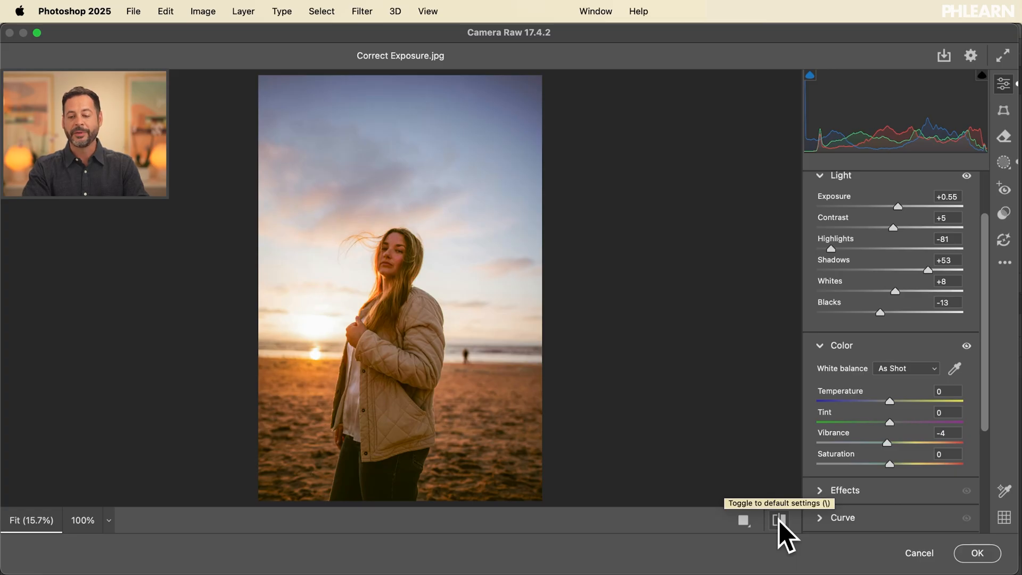
mouse_move(996, 178)
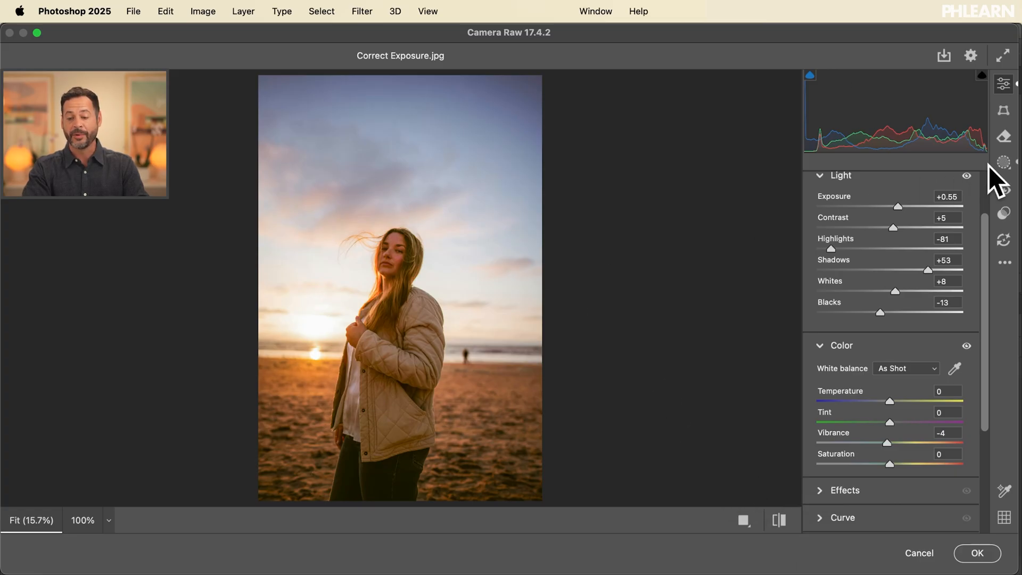
left_click(1003, 135)
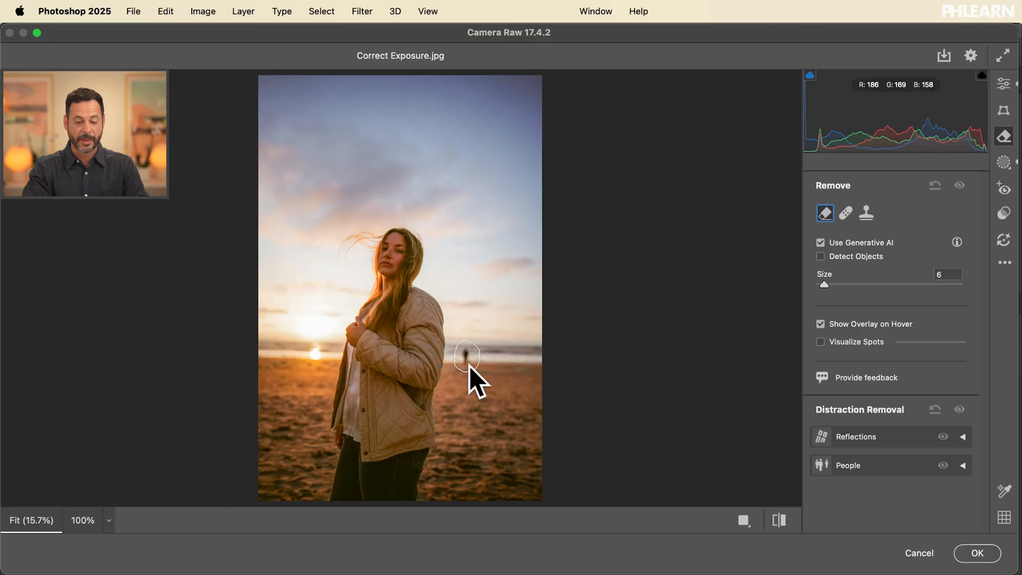
Mark the distant shoreline figure with the generative Remove tool and erase it.
left_click(466, 356)
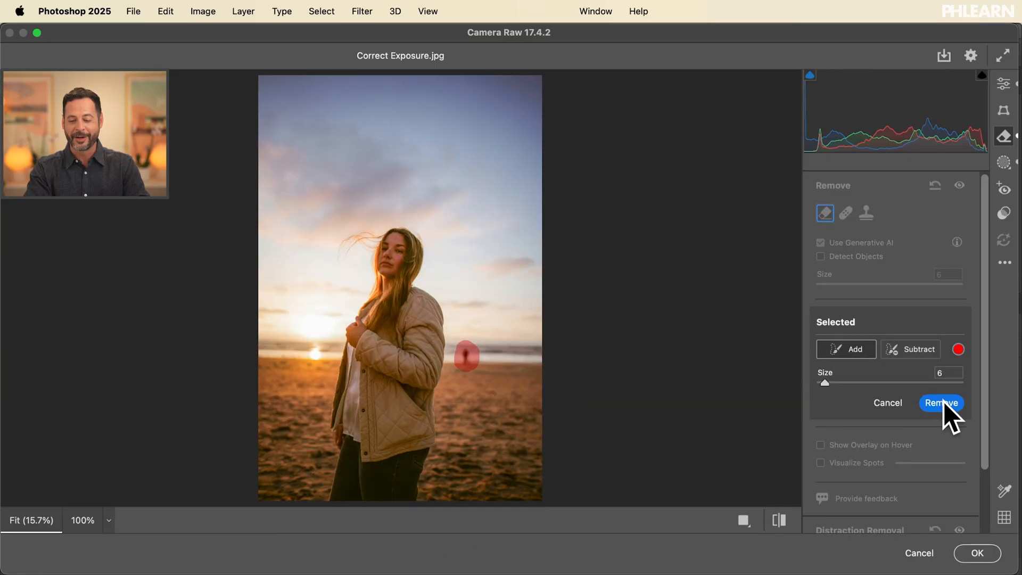
left_click(940, 403)
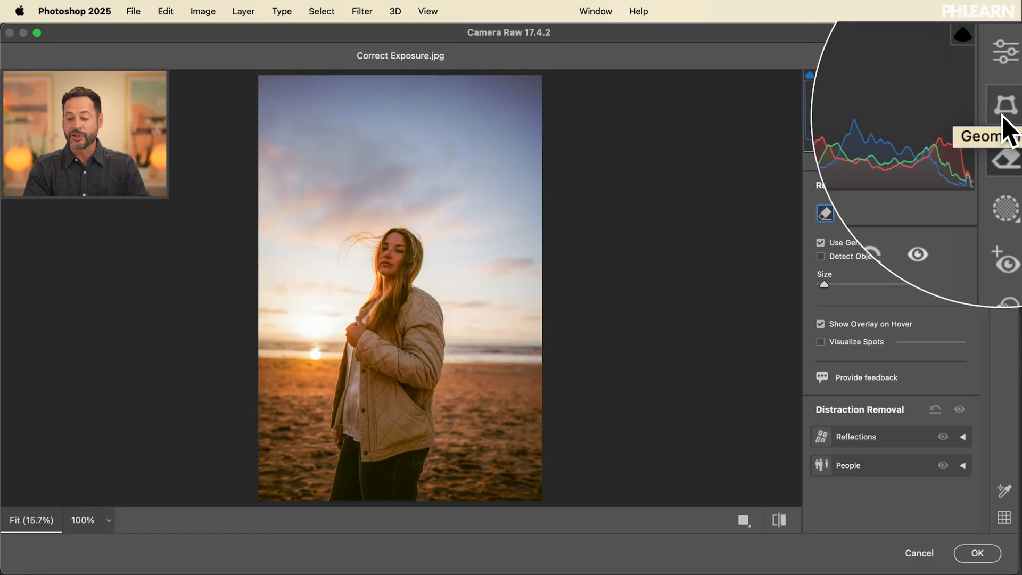
Straighten the horizon with the Geometry panel's Auto Upright correction.
left_click(1004, 104)
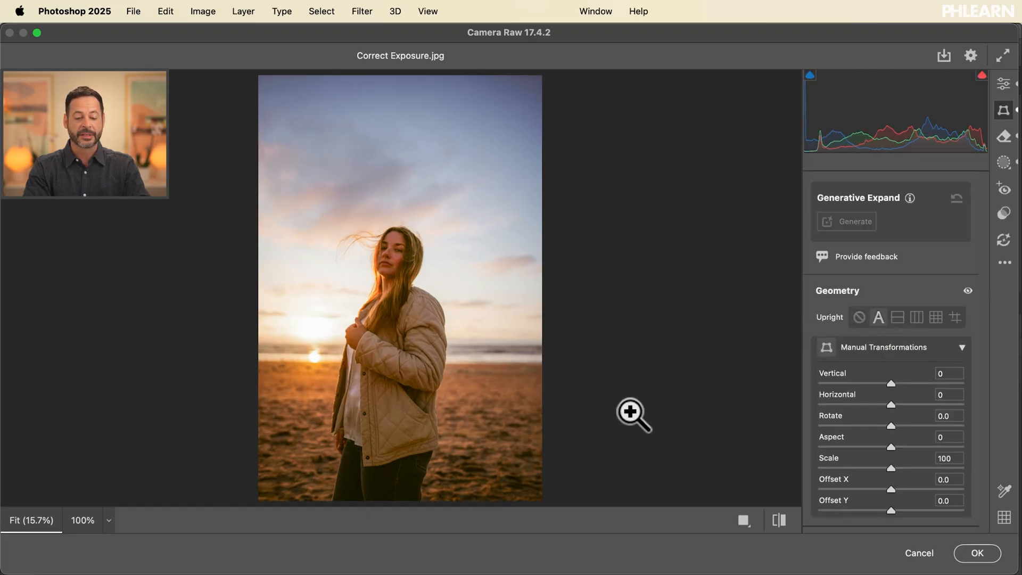
mouse_move(438, 365)
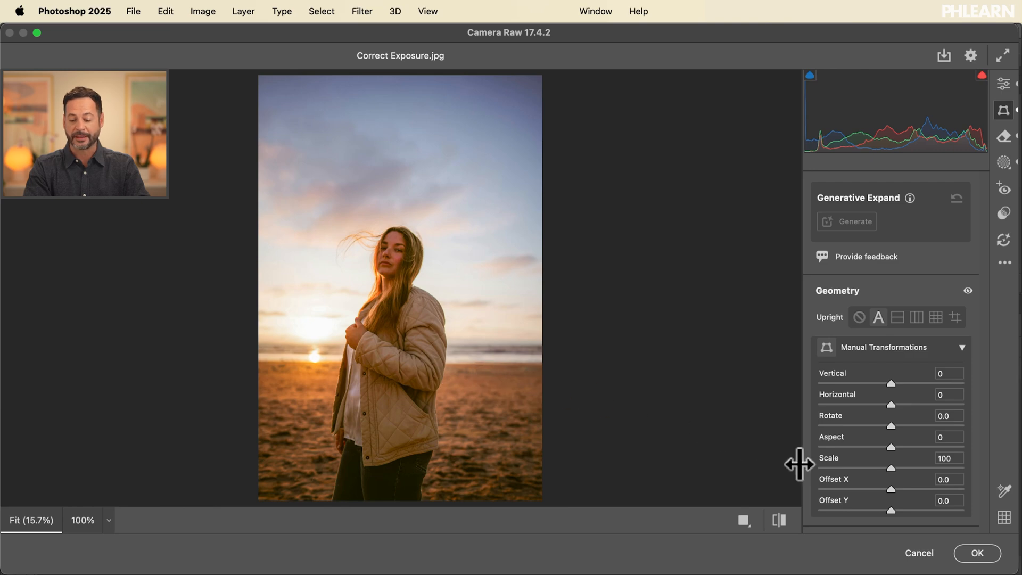
left_click(977, 552)
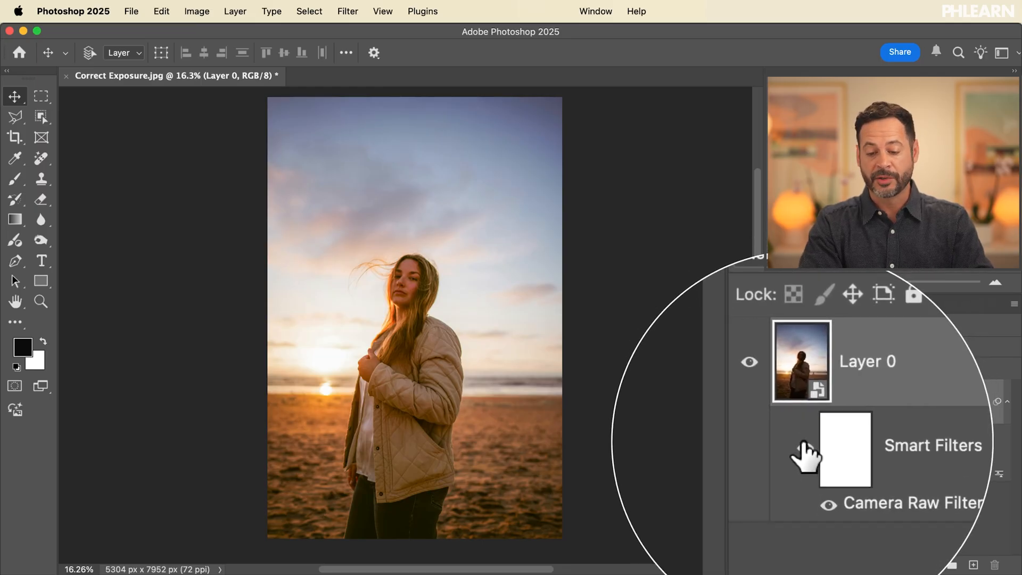
Toggle Smart Filters visibility on Layer 0 to compare before and after.
left_click(828, 445)
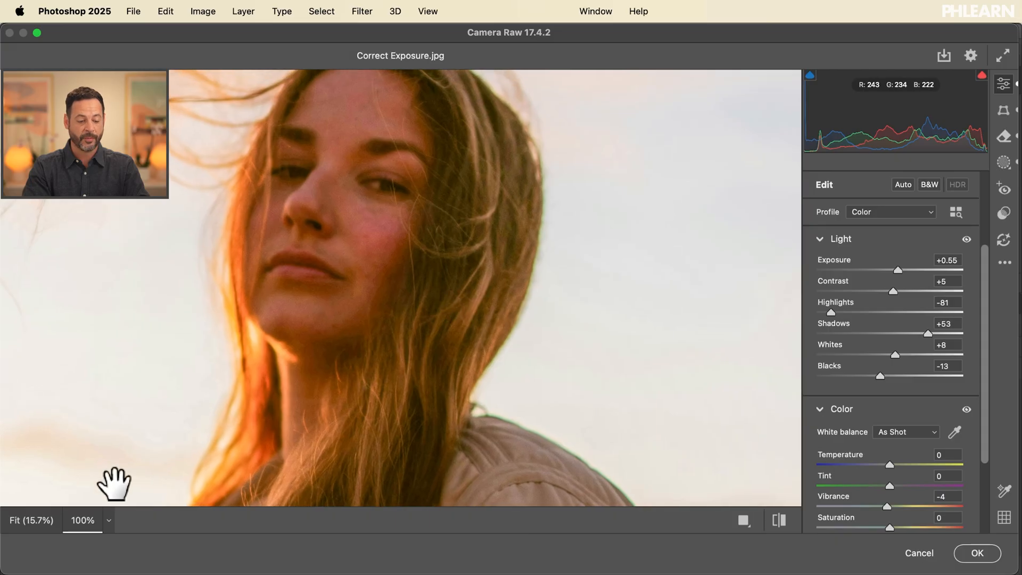
Set the Camera Raw preview zoom to 33%.
left_click(82, 520)
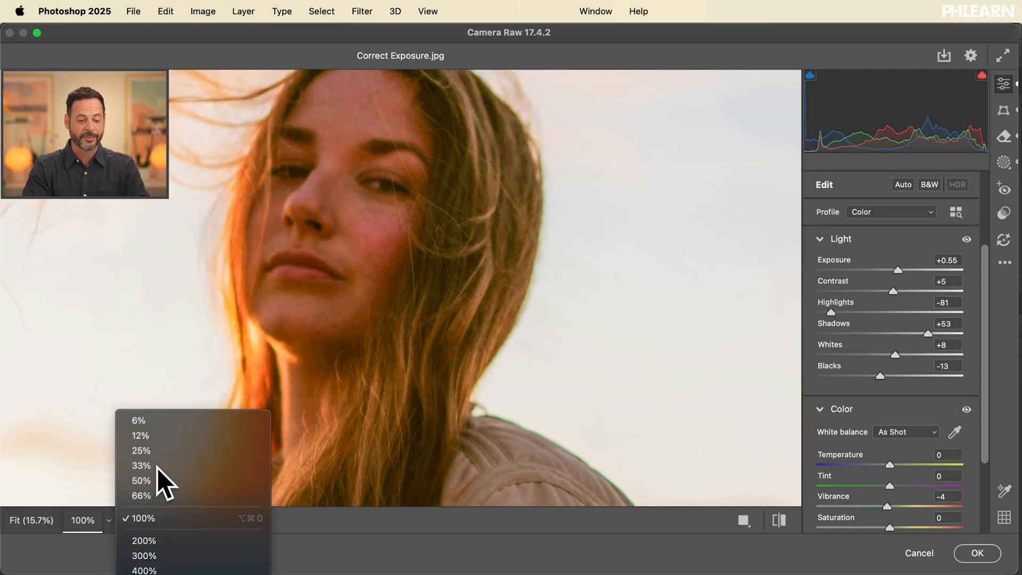
left_click(141, 465)
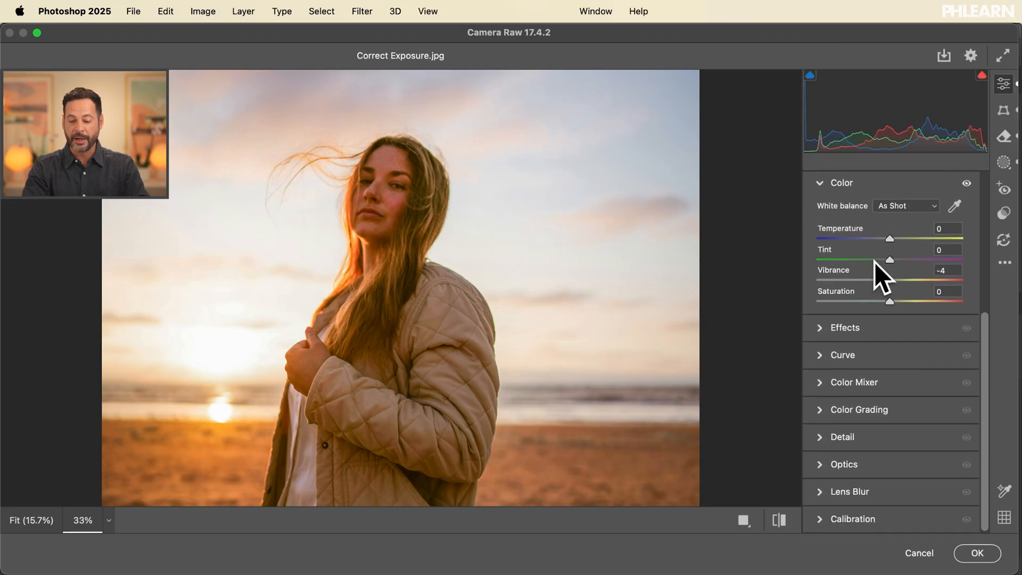
mouse_move(828, 397)
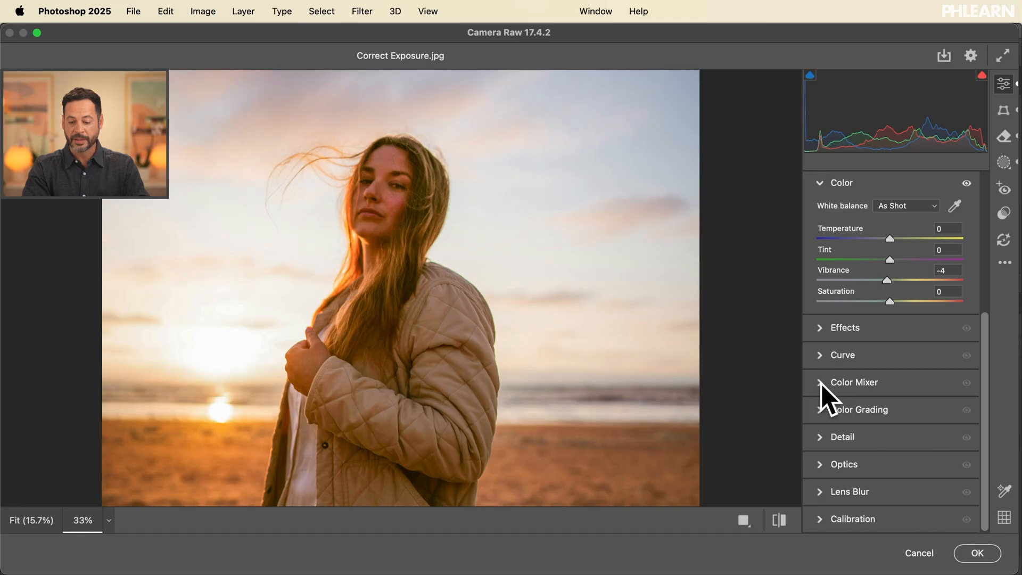
Sample the woman's skin as a Point Color and set hue +22, luminance +16.
left_click(853, 382)
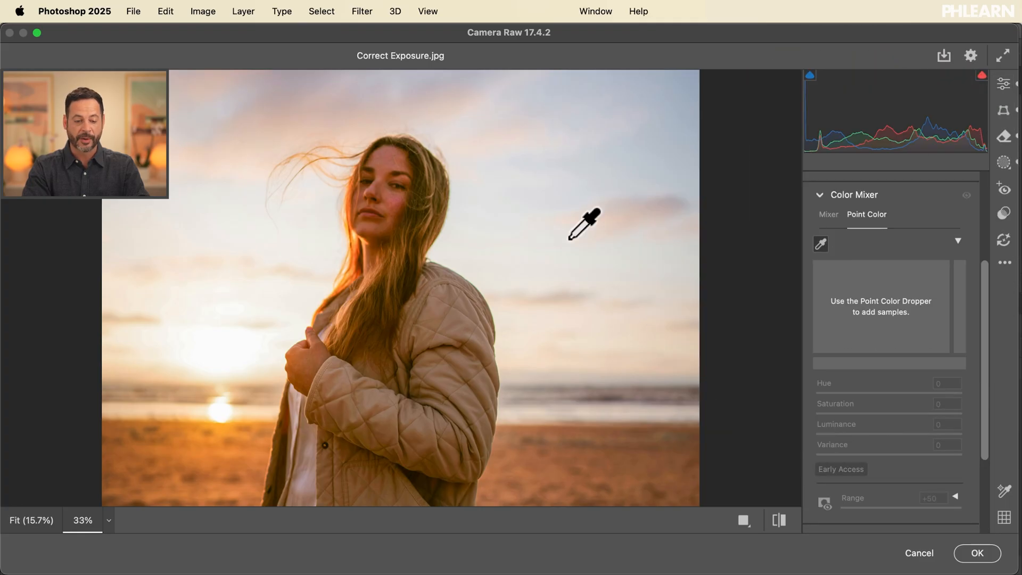
left_click(409, 190)
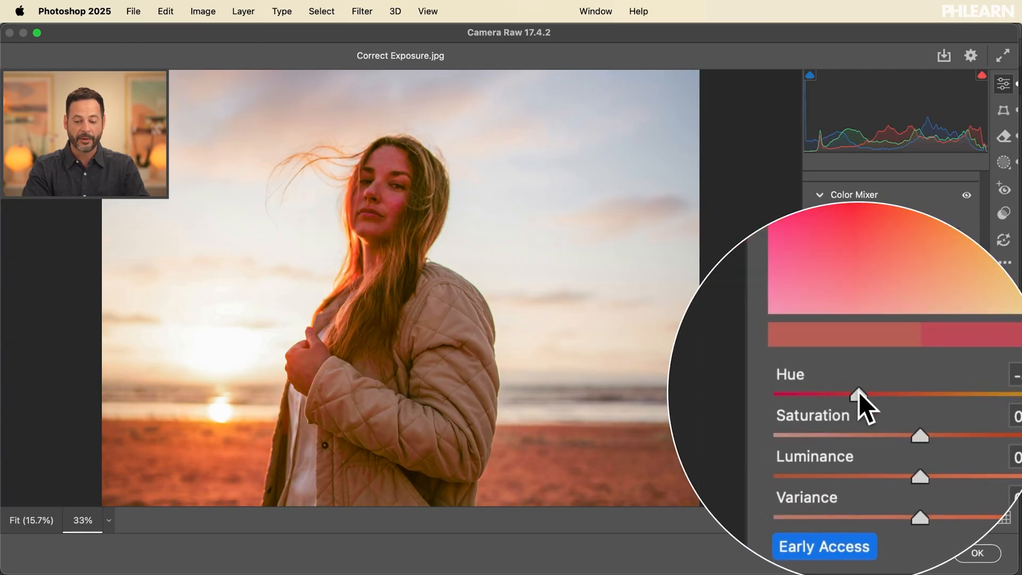
left_click_drag(859, 394, 911, 393)
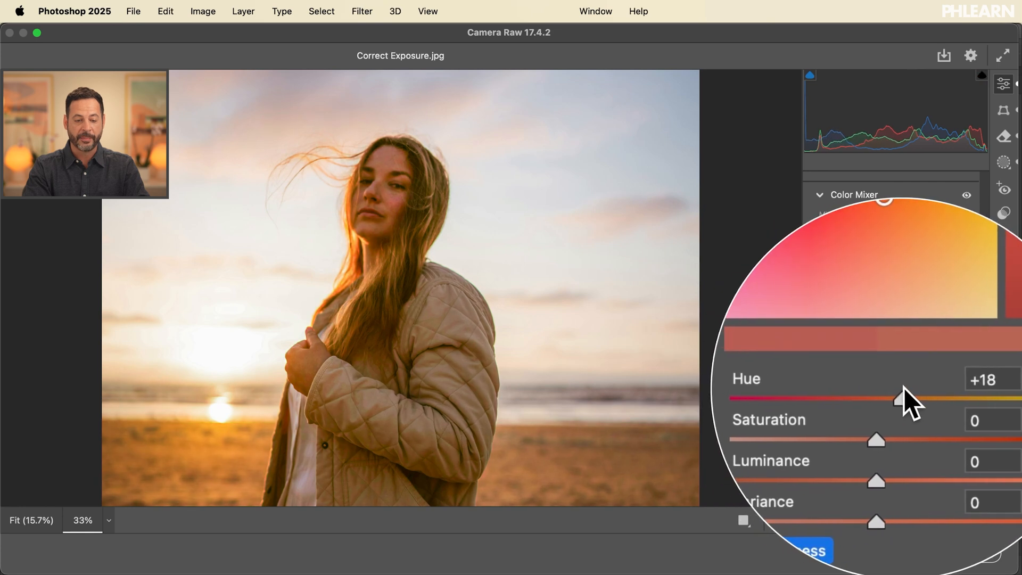
left_click_drag(887, 397, 909, 397)
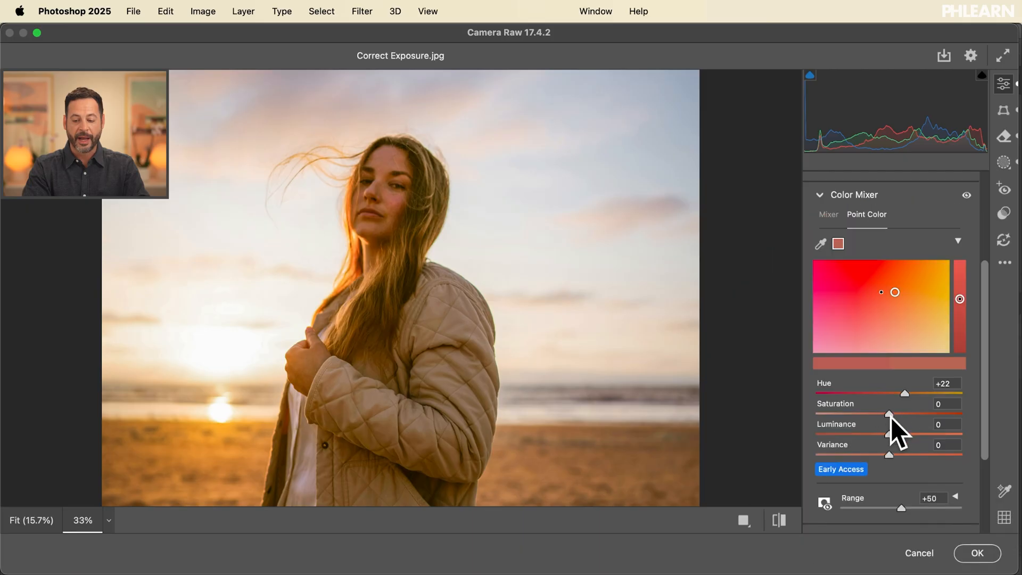
left_click_drag(889, 414, 906, 414)
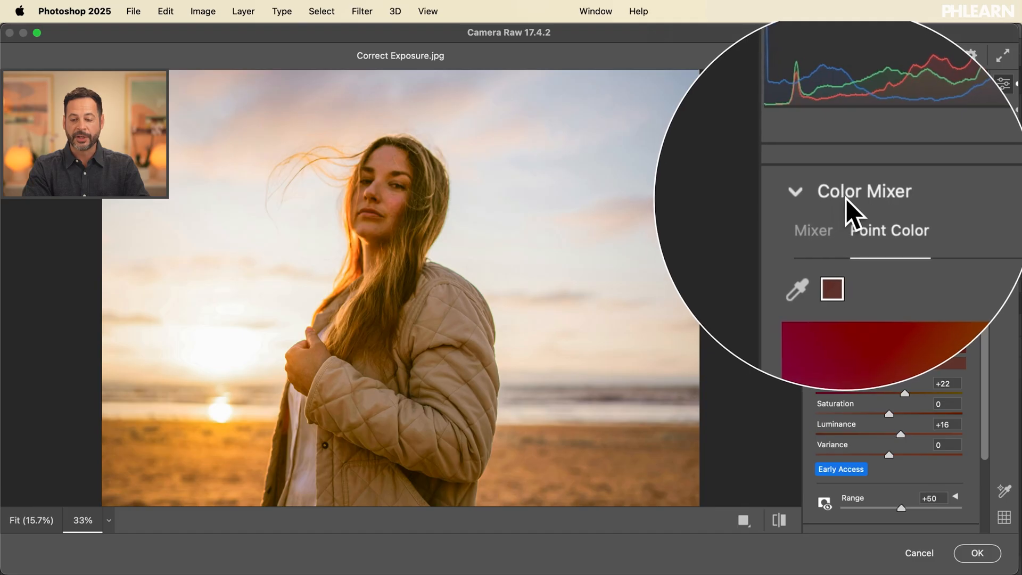
Ease the skin point colour hue back to +19, compare before/after, and apply the Camera Raw filter.
left_click(823, 213)
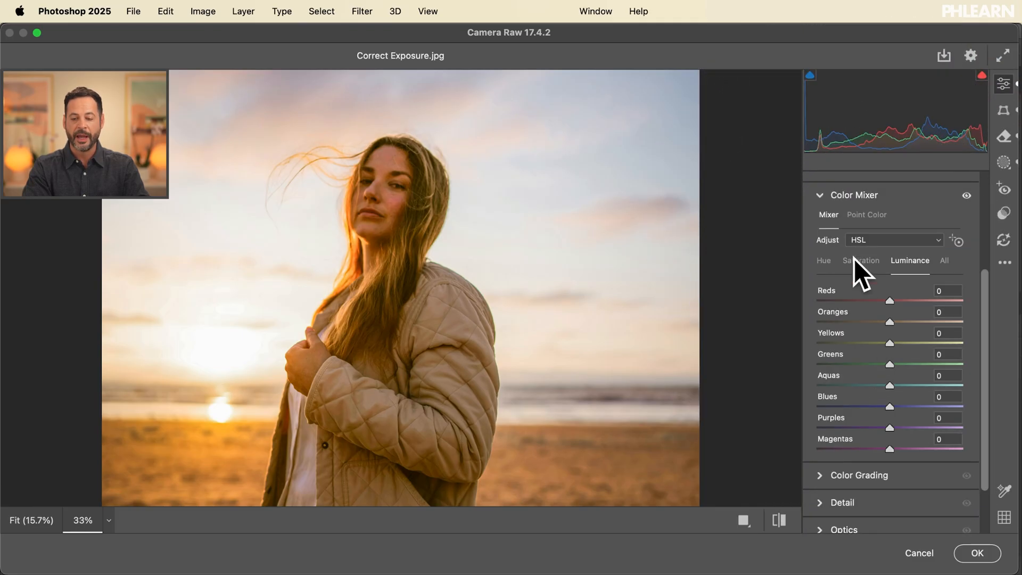
left_click(867, 214)
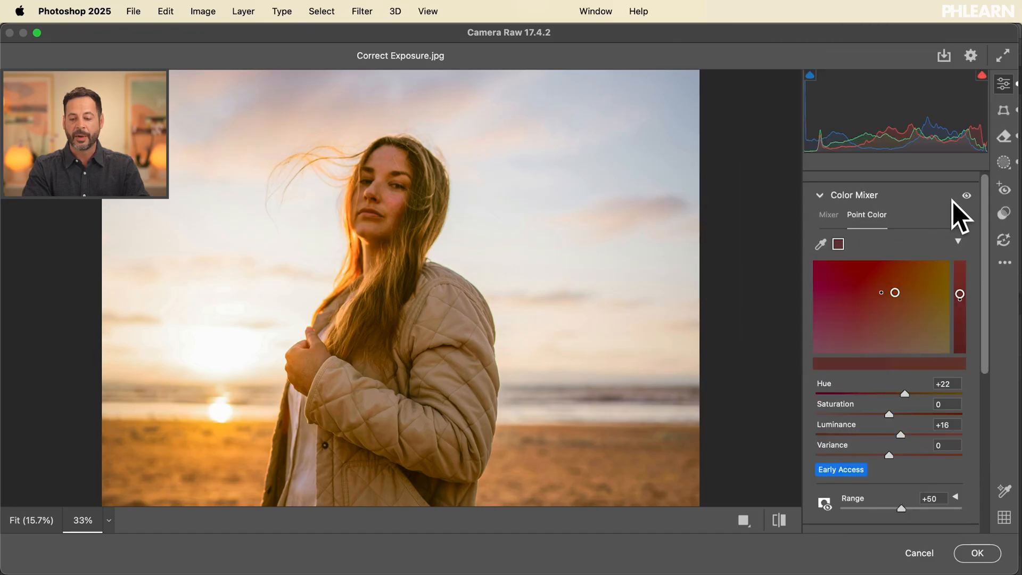
mouse_move(967, 196)
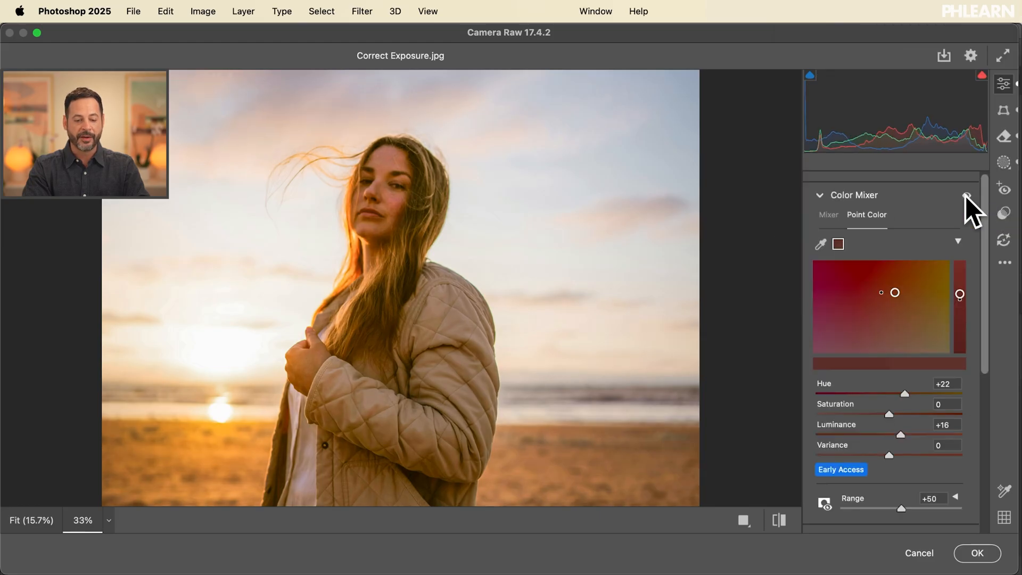
mouse_move(967, 197)
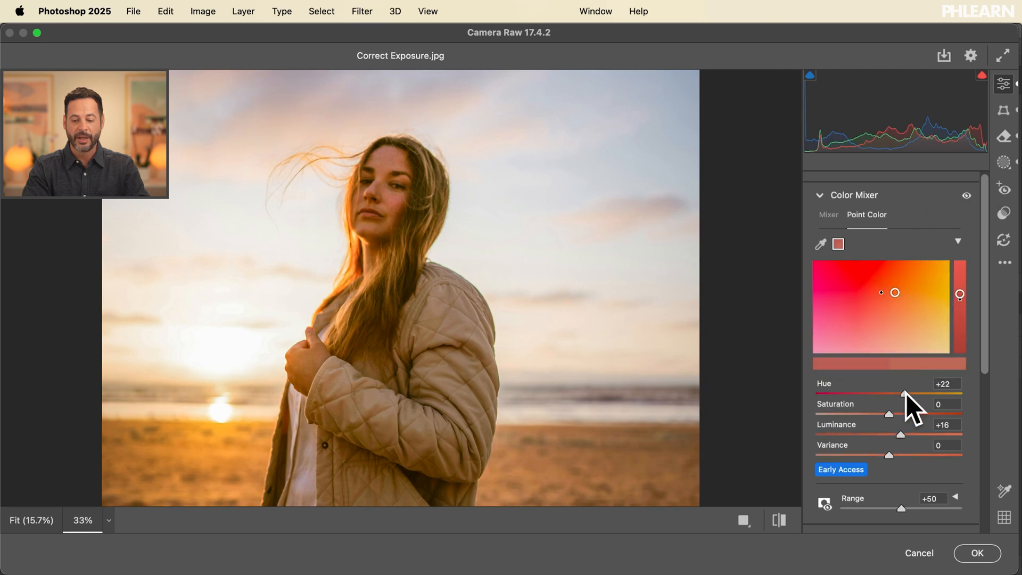
left_click_drag(904, 394, 902, 394)
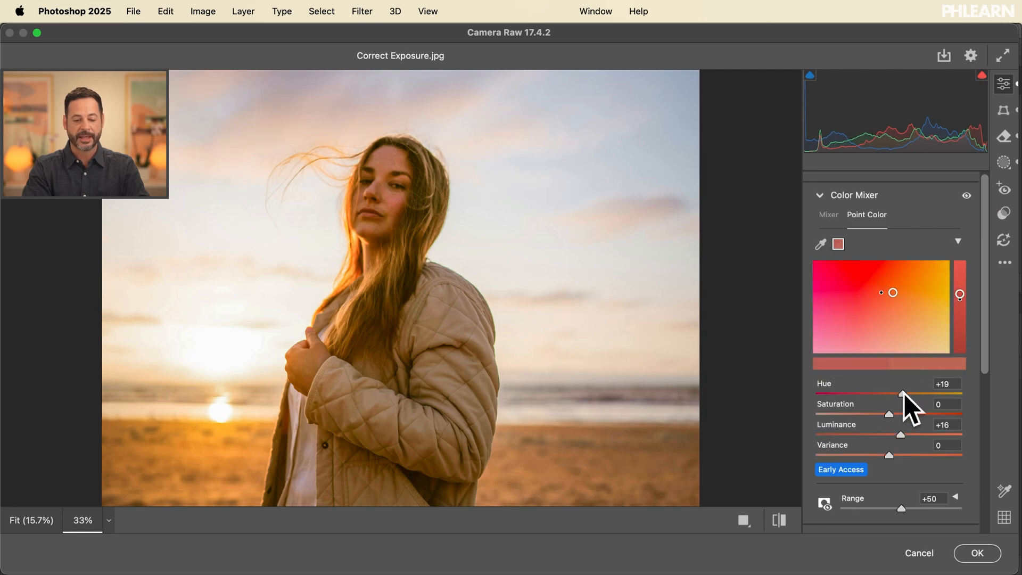
mouse_move(899, 427)
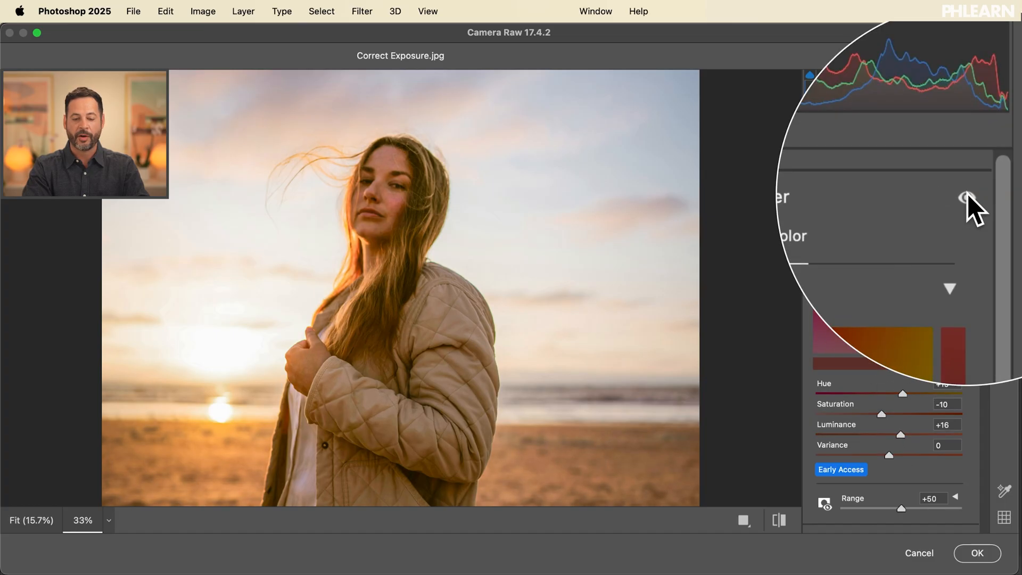
left_click(967, 197)
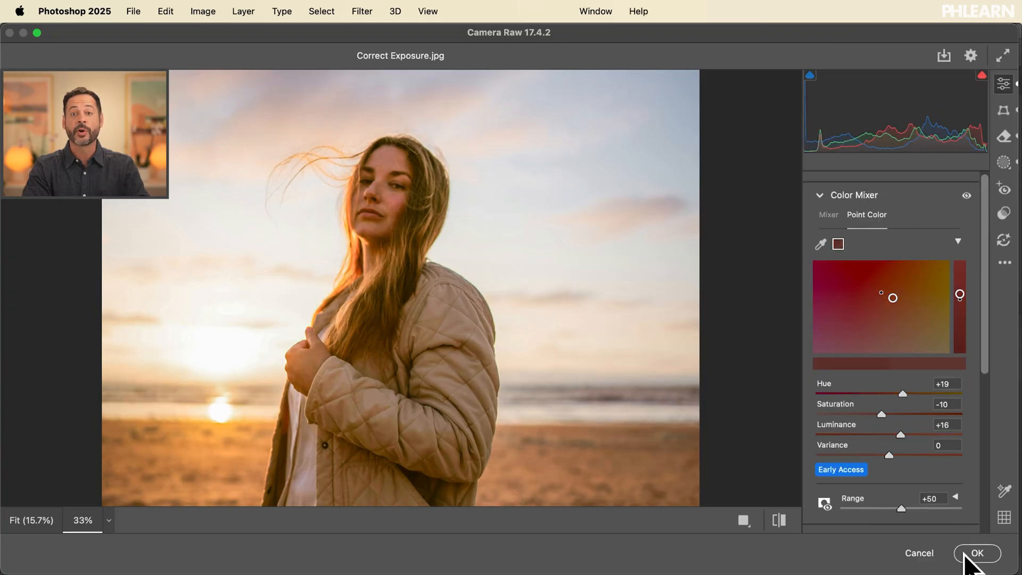
left_click(976, 553)
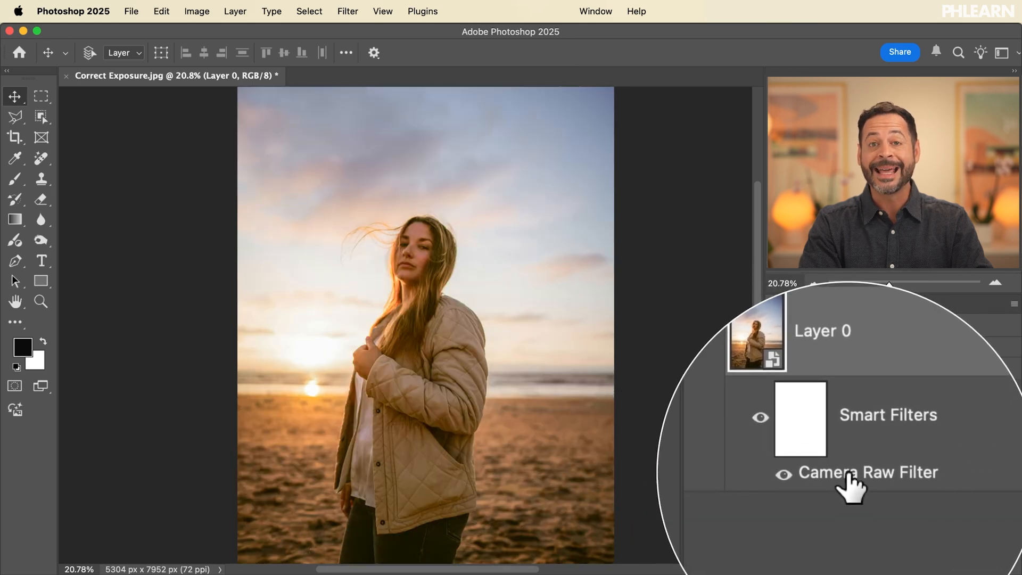
Reopen the Camera Raw smart filter on Layer 0 from the Layers panel.
double_click(869, 471)
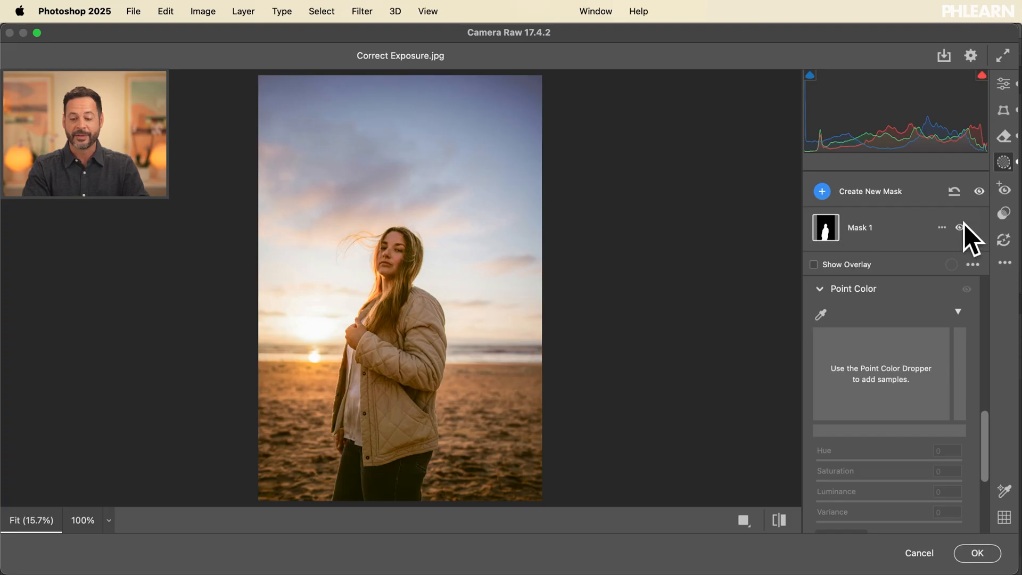
mouse_move(939, 543)
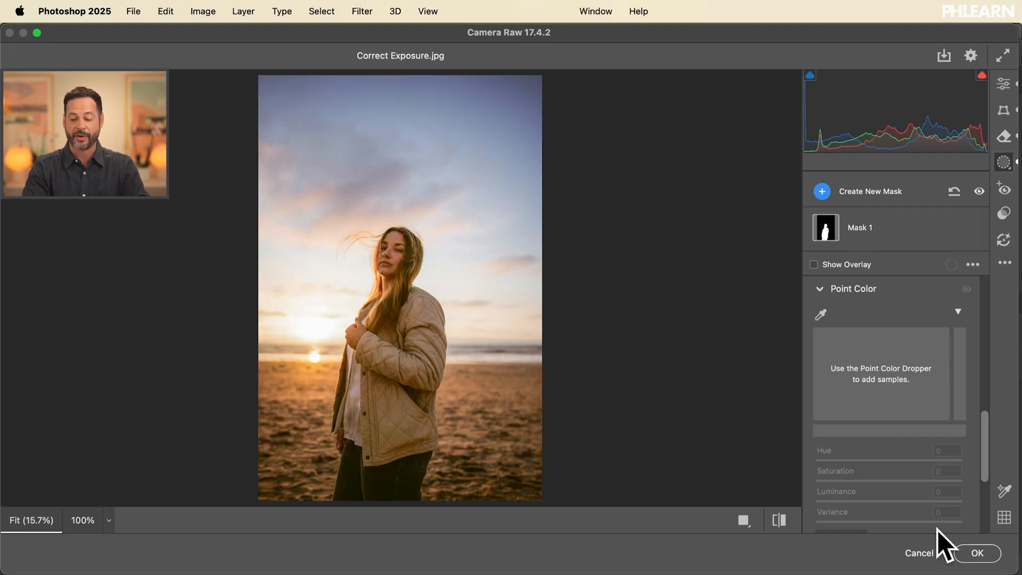
Cancel out of Camera Raw, leaving Layer 0's smart filter unchanged.
left_click(975, 553)
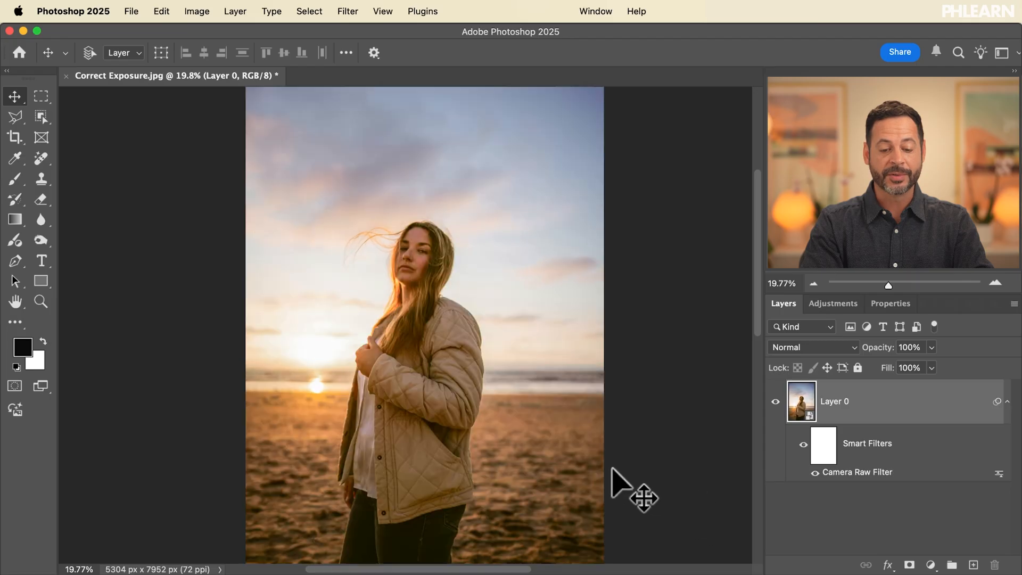
mouse_move(579, 379)
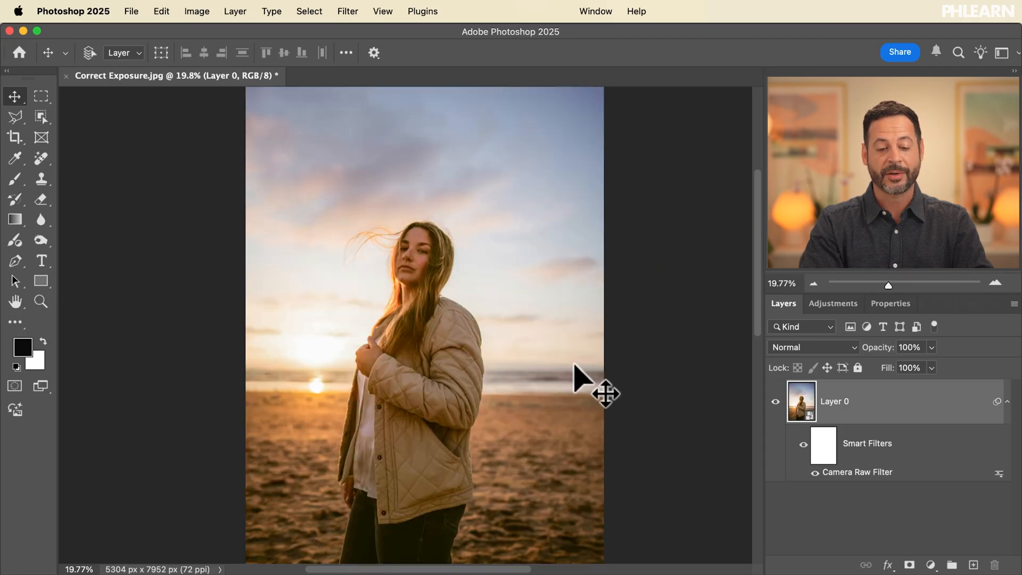